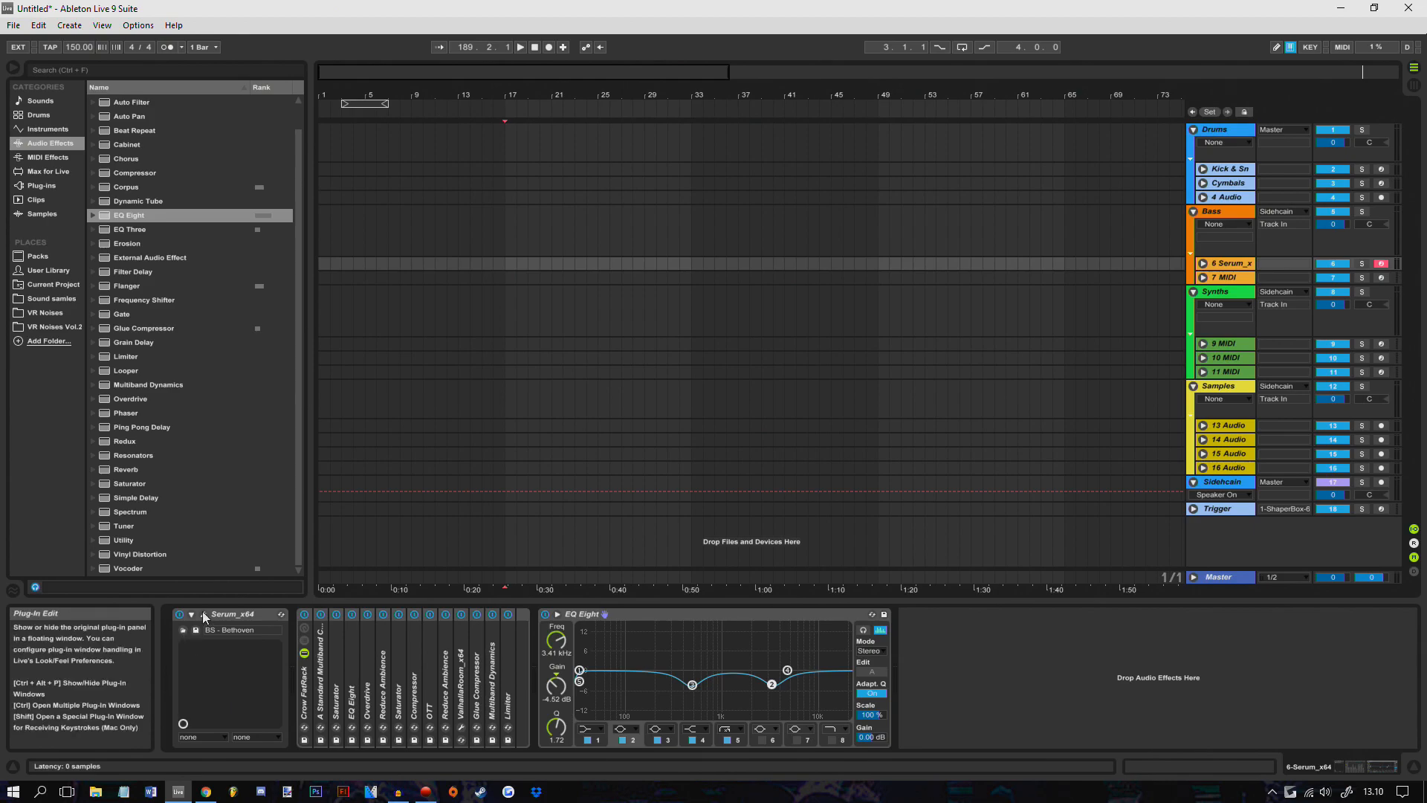
- View the reference 'BS - Bethoven' Serum patch on track 6, then close its window
click(202, 614)
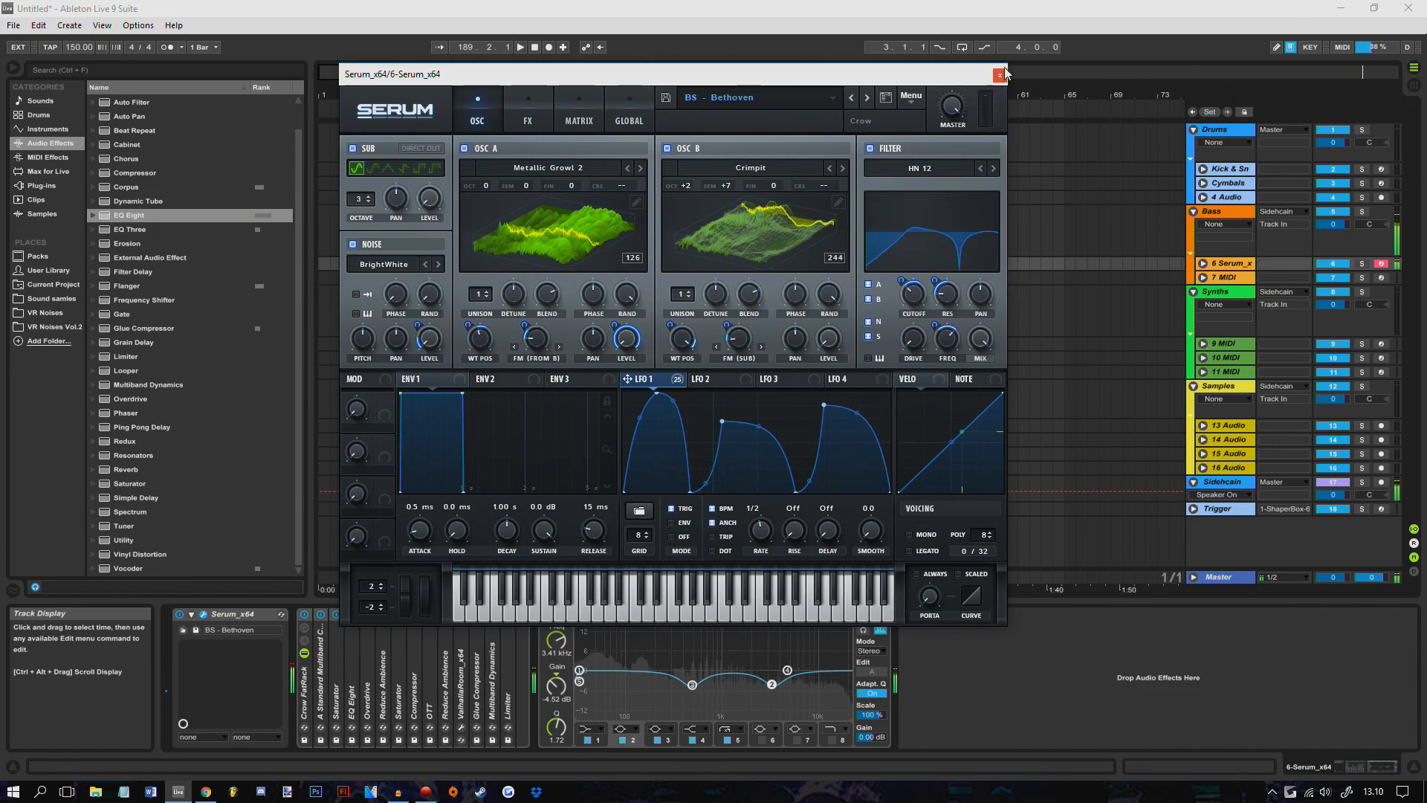
mouse_move(1004, 74)
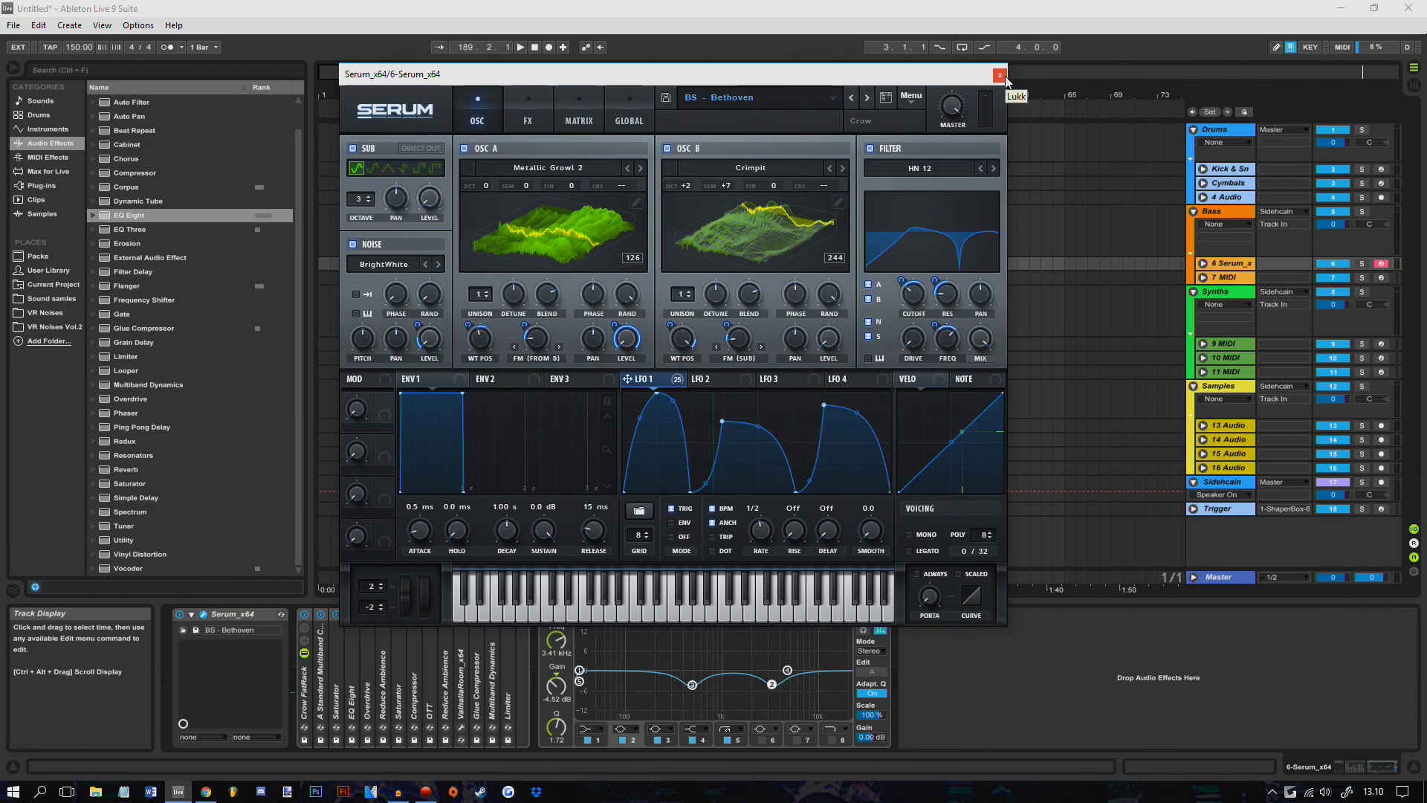
click(999, 74)
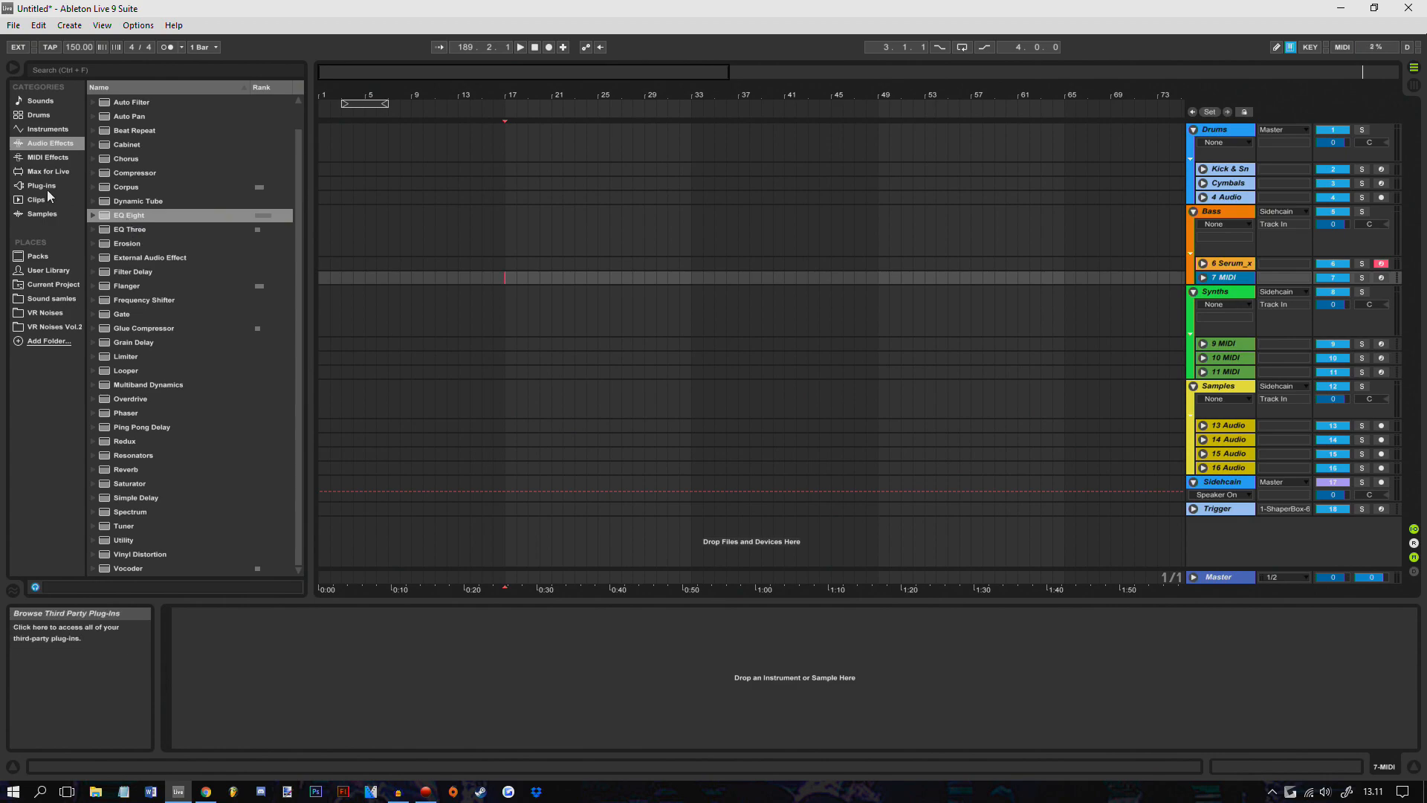
- Load Serum_x64 from Plug-ins onto track 7 and set OSC A's wavetable to Monster
click(40, 186)
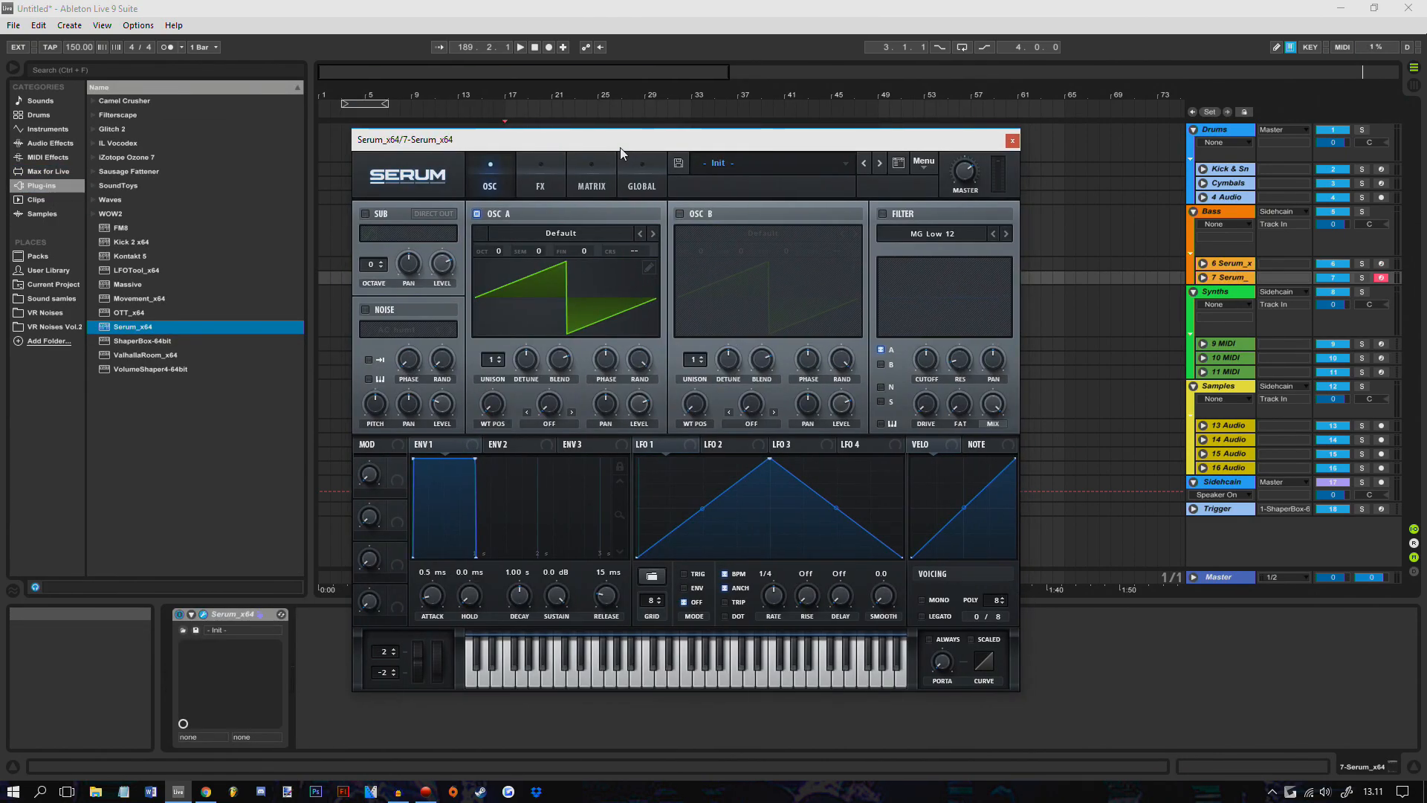
drag(621, 152, 587, 152)
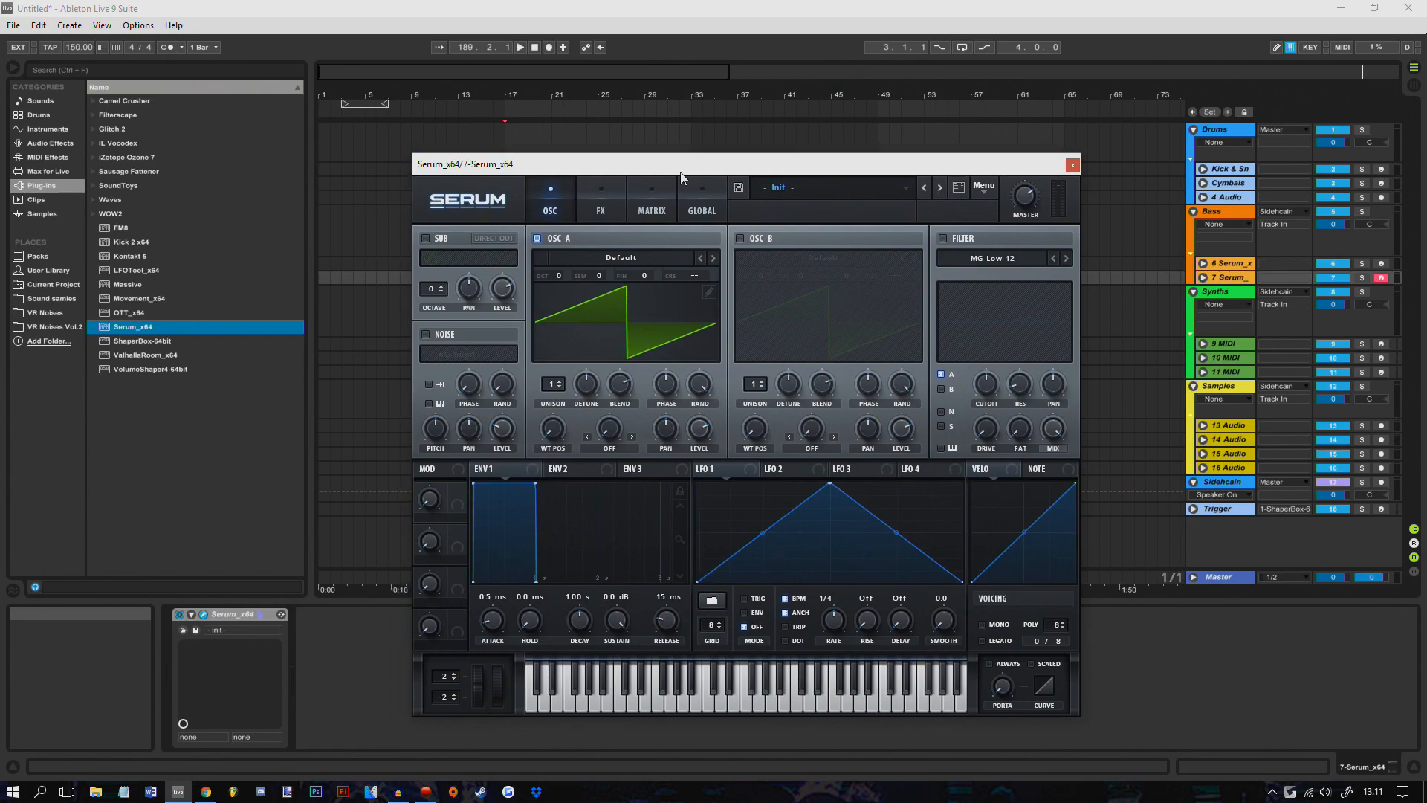
drag(682, 164, 585, 134)
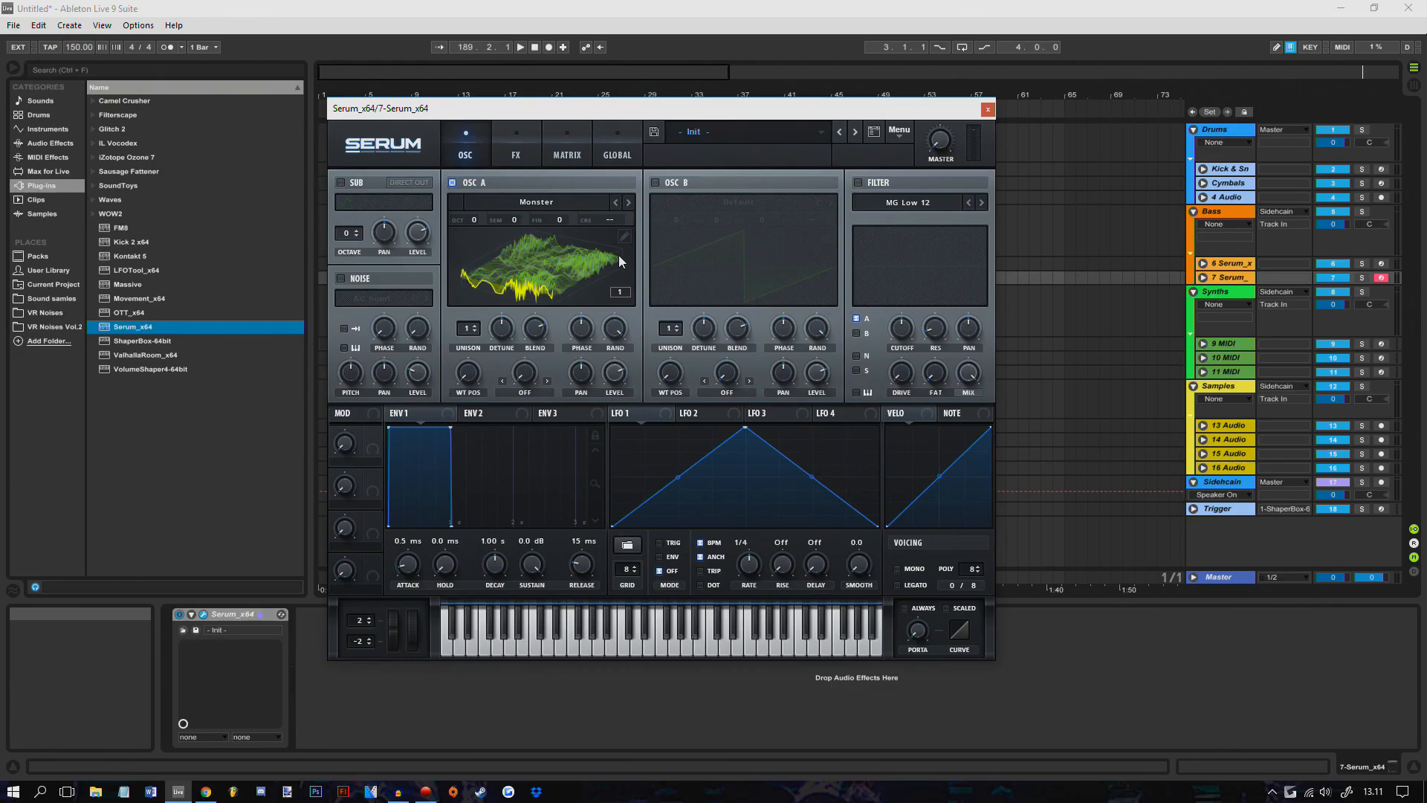
- Route LFO 1 to OSC A's wavetable position and warp, with warp mode FM (from B)
click(623, 236)
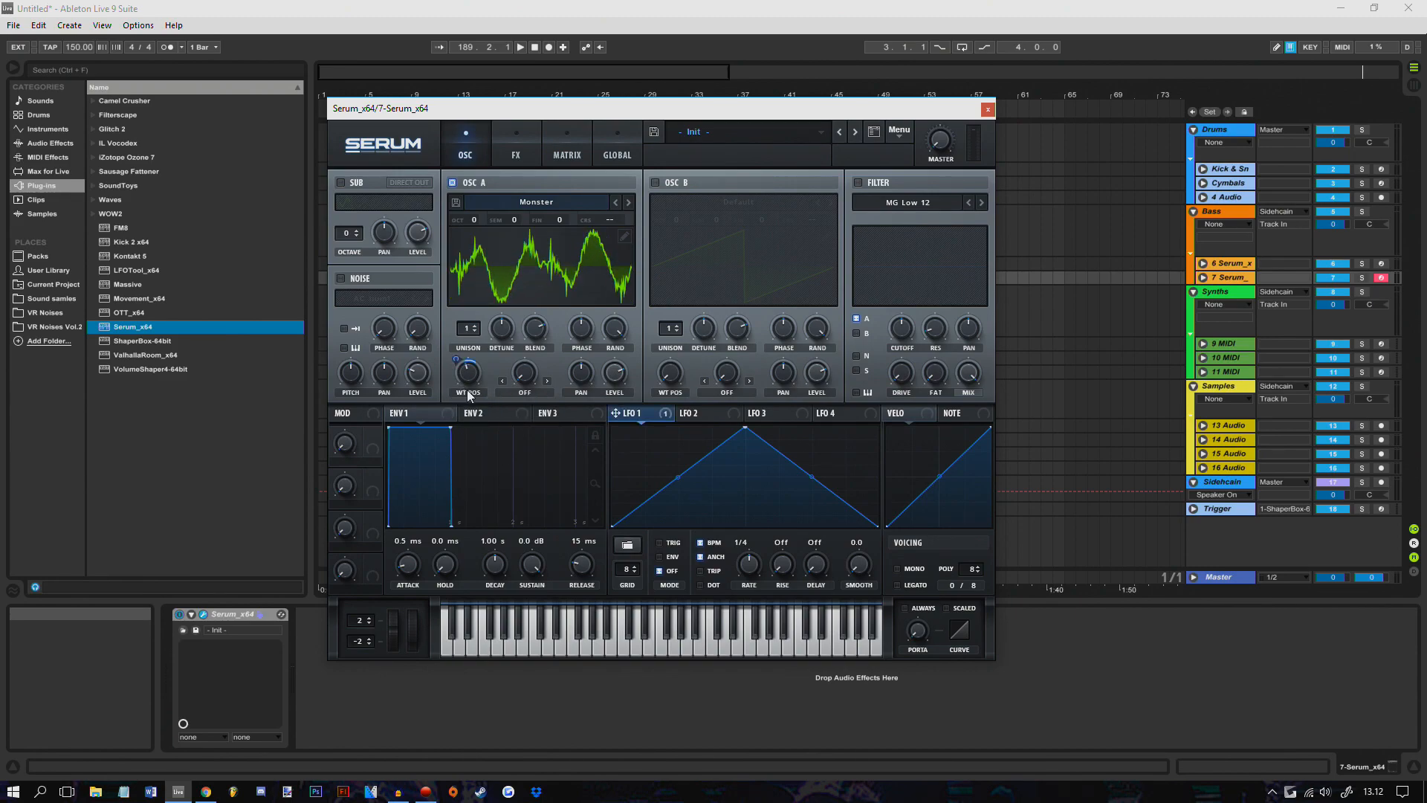
drag(465, 372, 488, 383)
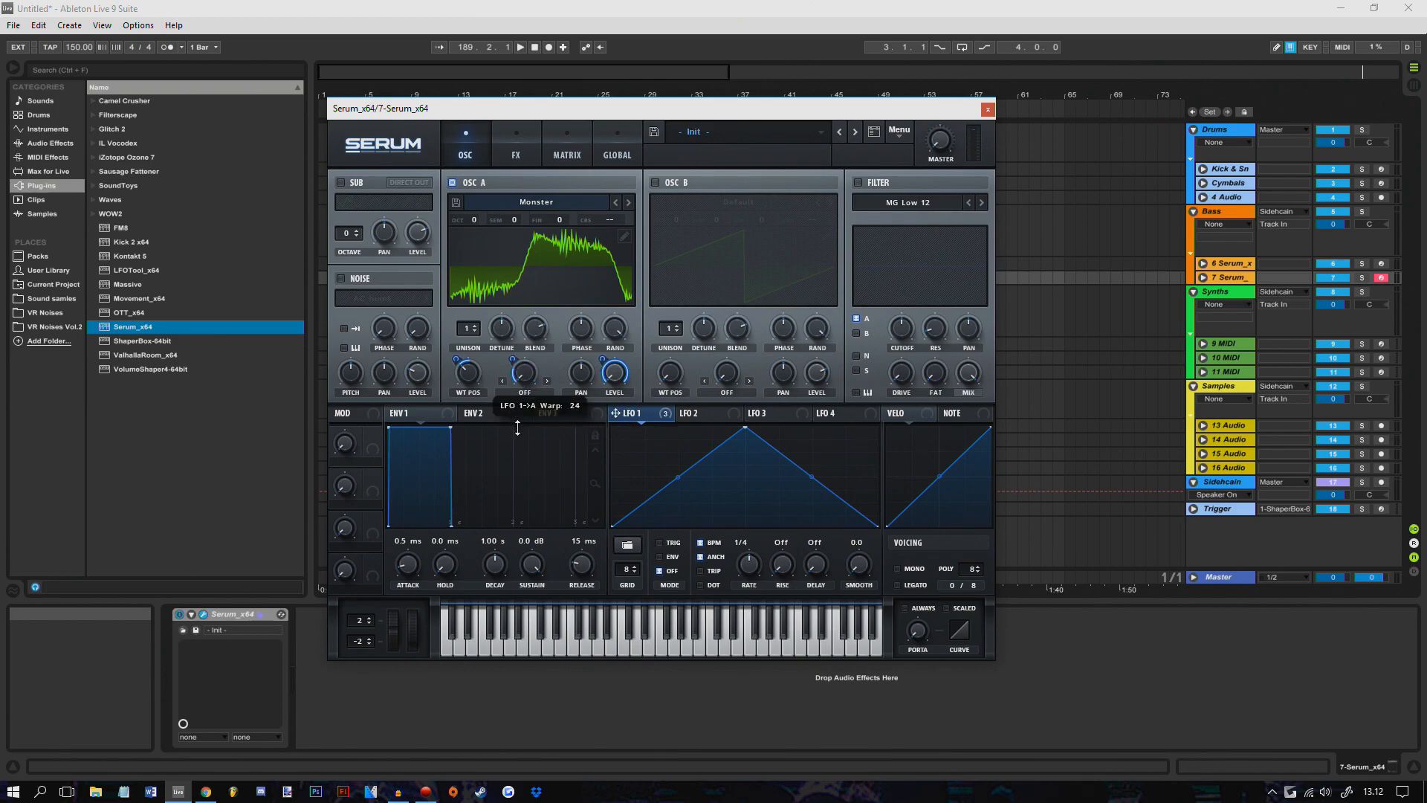
click(739, 201)
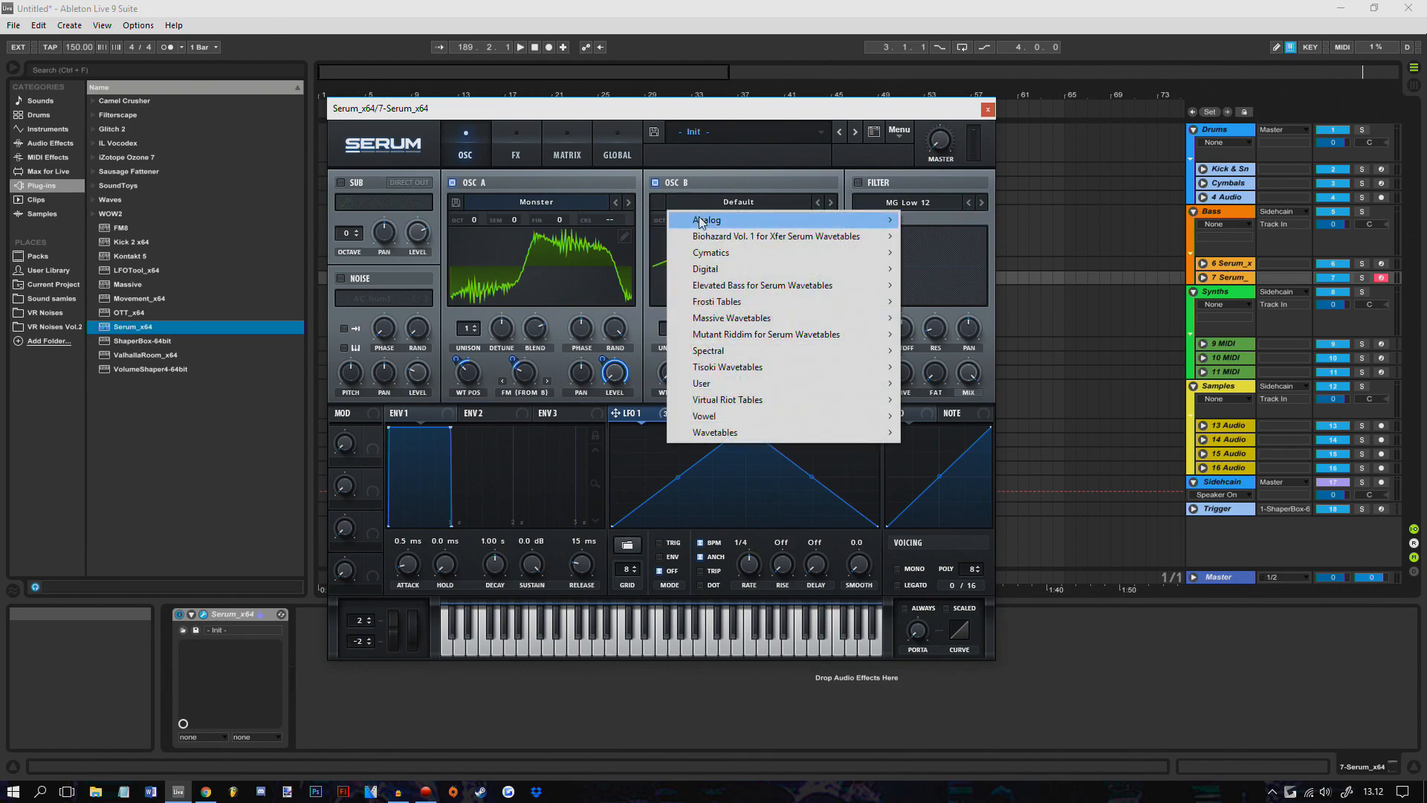
- Give OSC B the Flangey Growl wavetable, LFO 1 on its WT position, and warp FM (SUB)
click(706, 220)
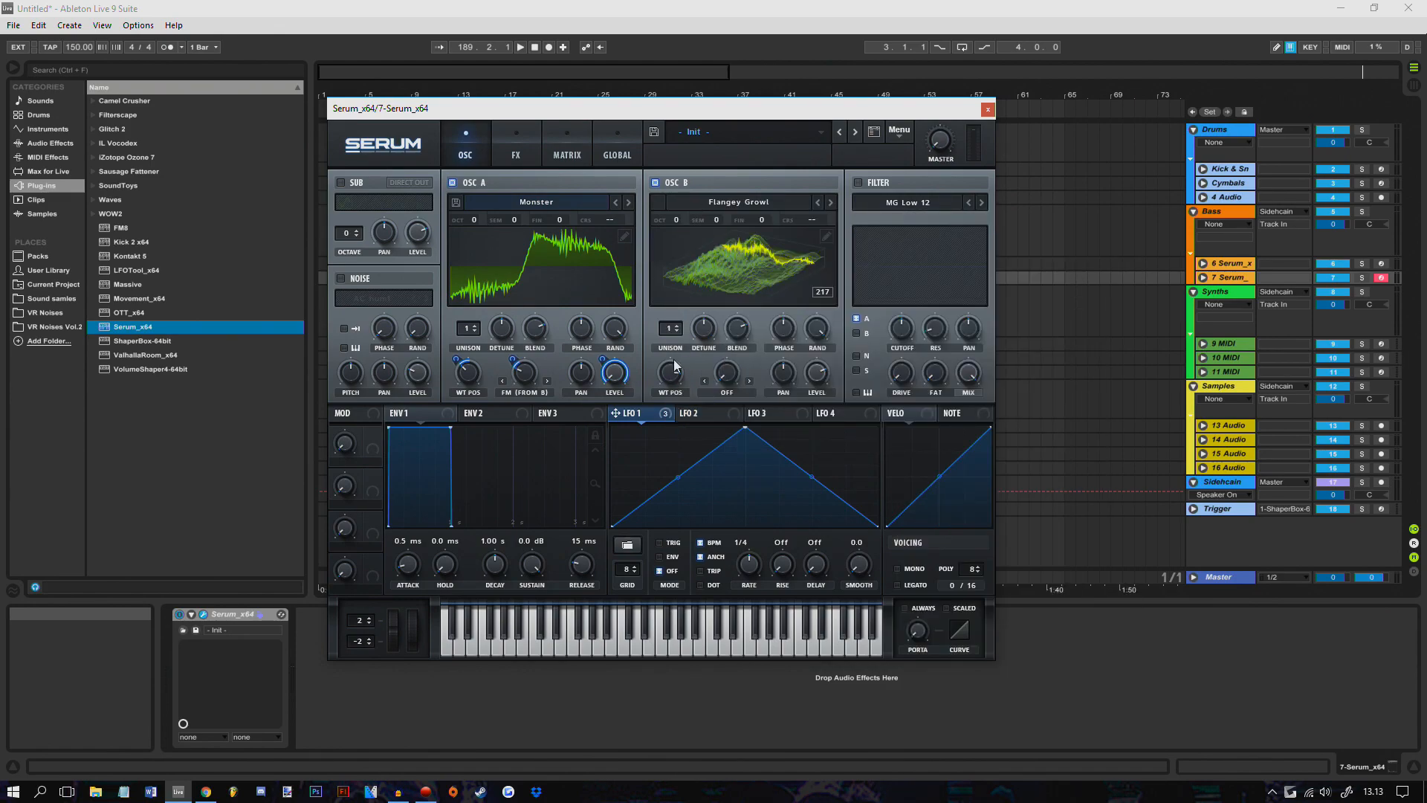
click(738, 200)
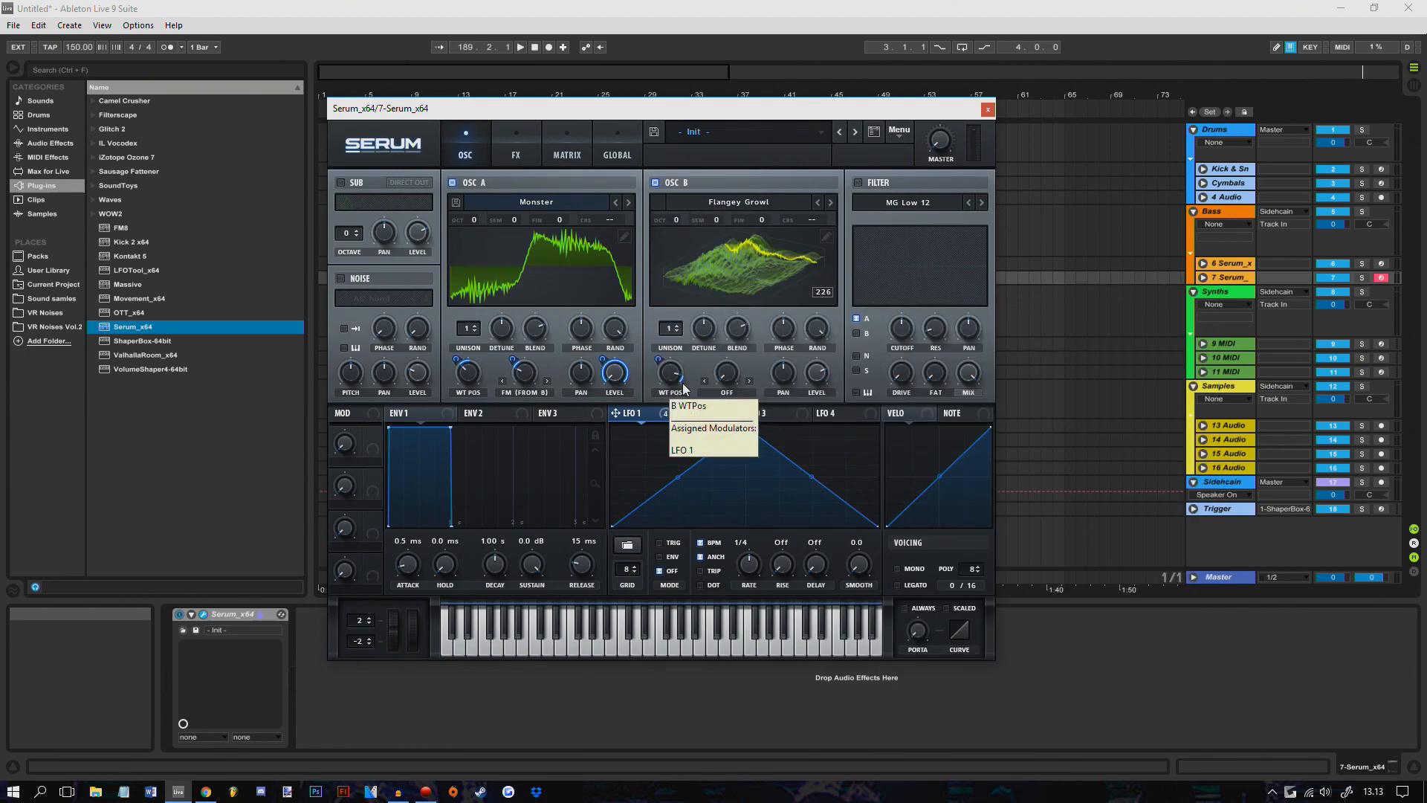
click(668, 374)
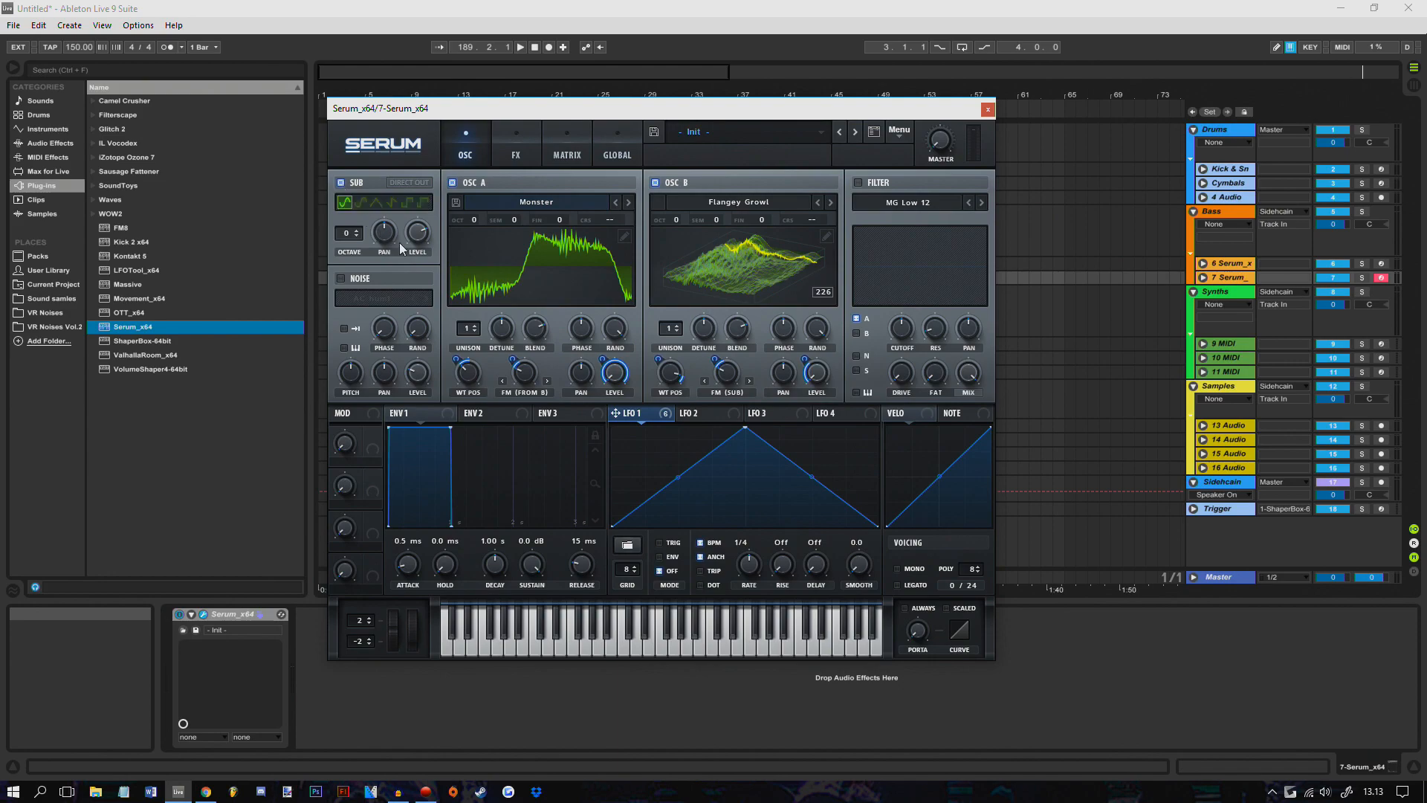
- Raise the SUB by 3 octaves and tune OSC B up 2 octaves 7 semitones
drag(348, 231, 348, 219)
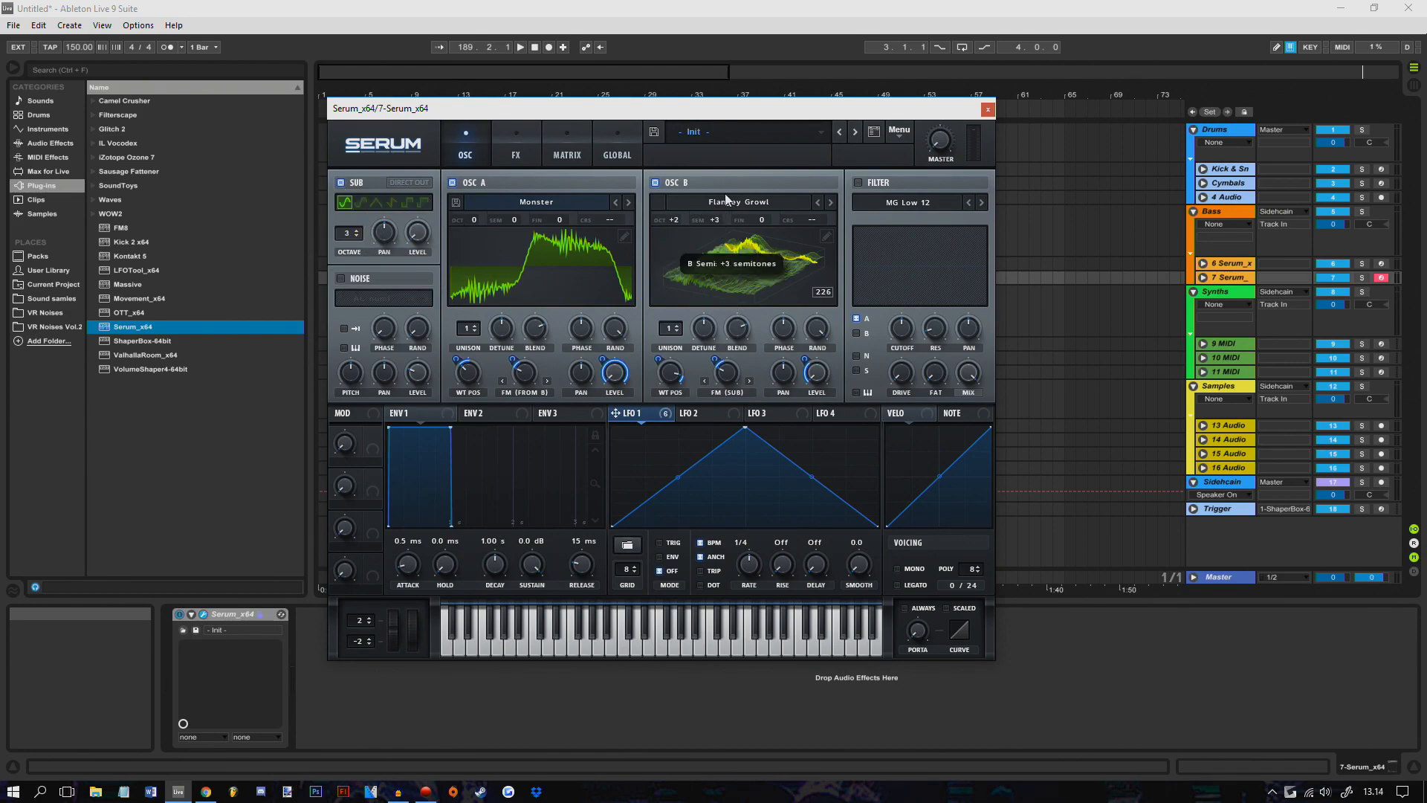
click(910, 202)
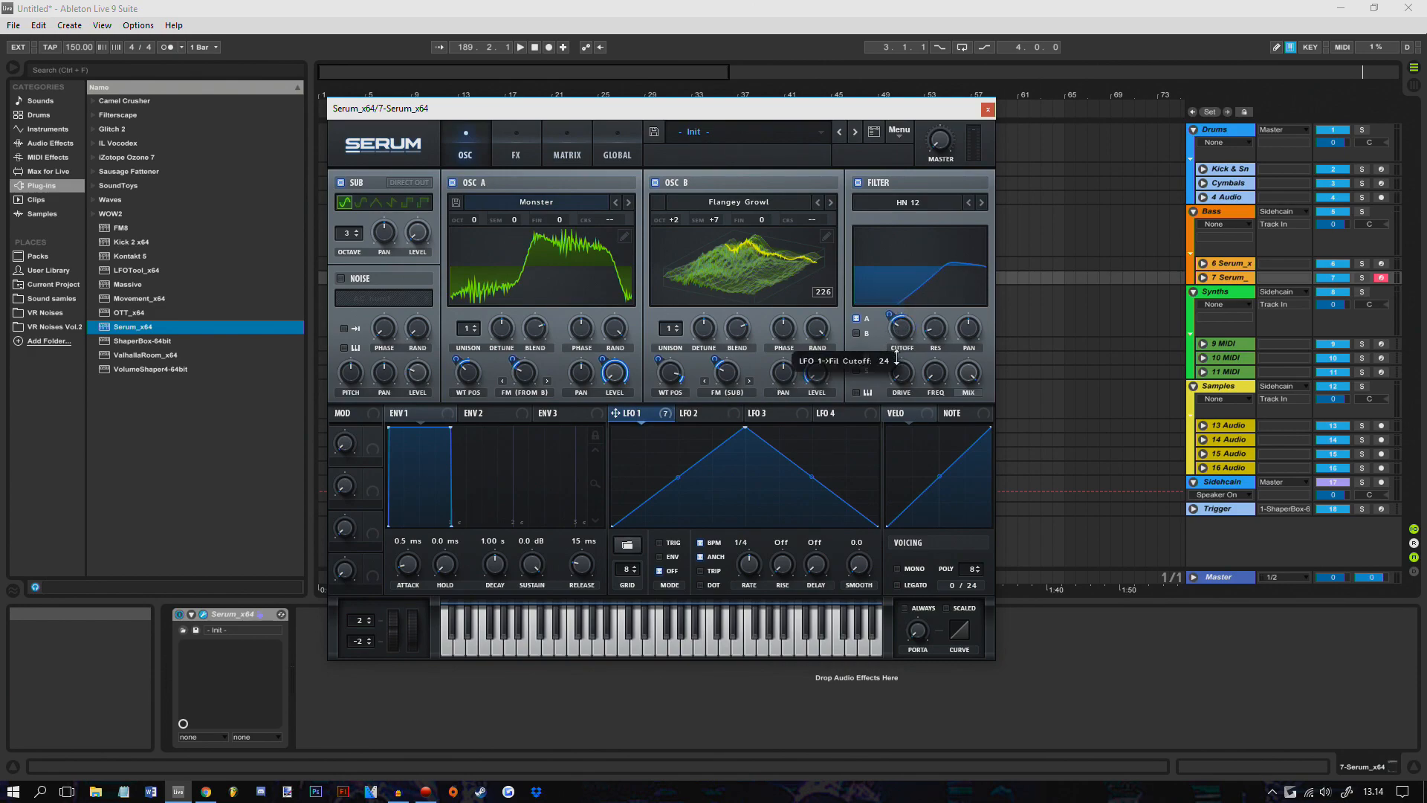
- Lower the HN 12 filter cutoff and raise resonance to about 22%
drag(901, 330, 901, 373)
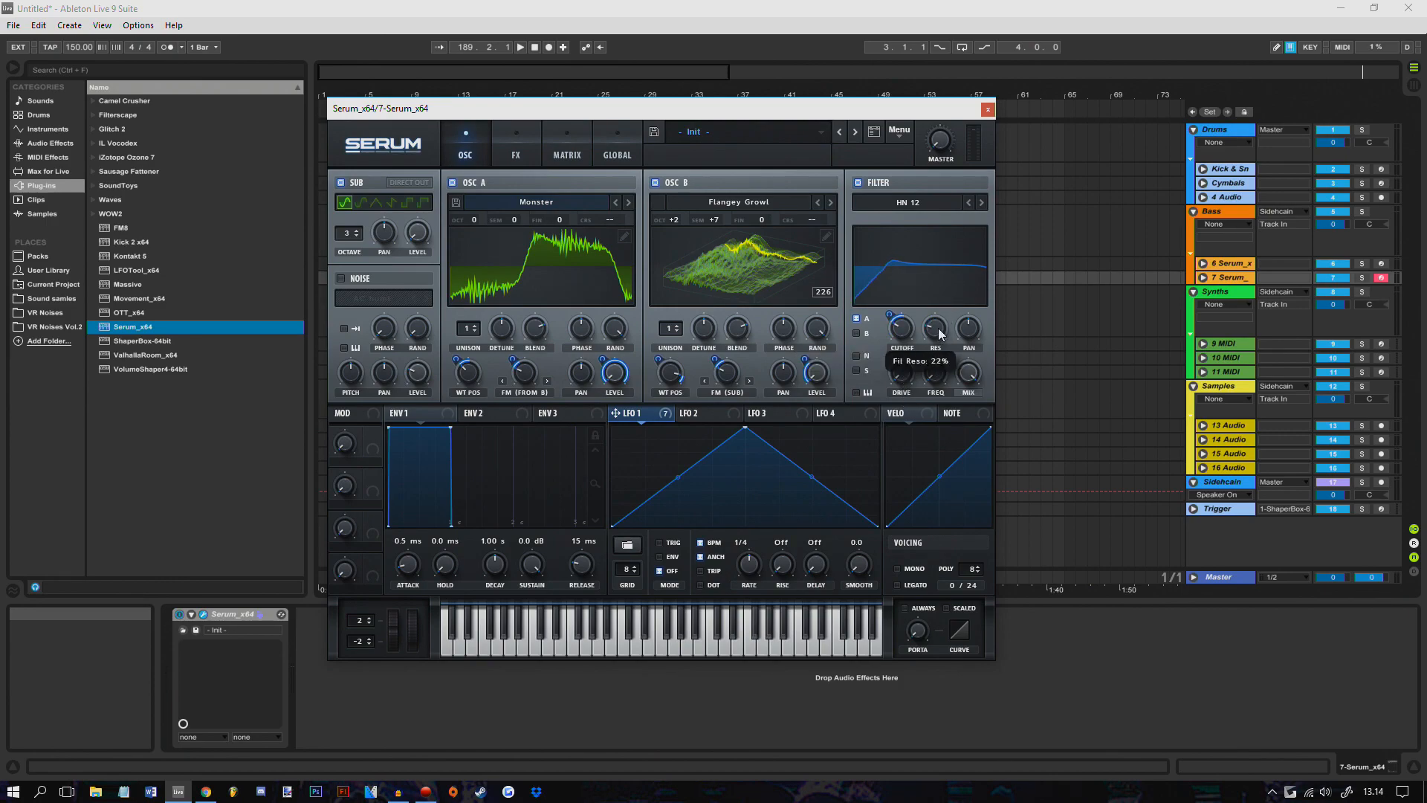
drag(935, 327, 935, 309)
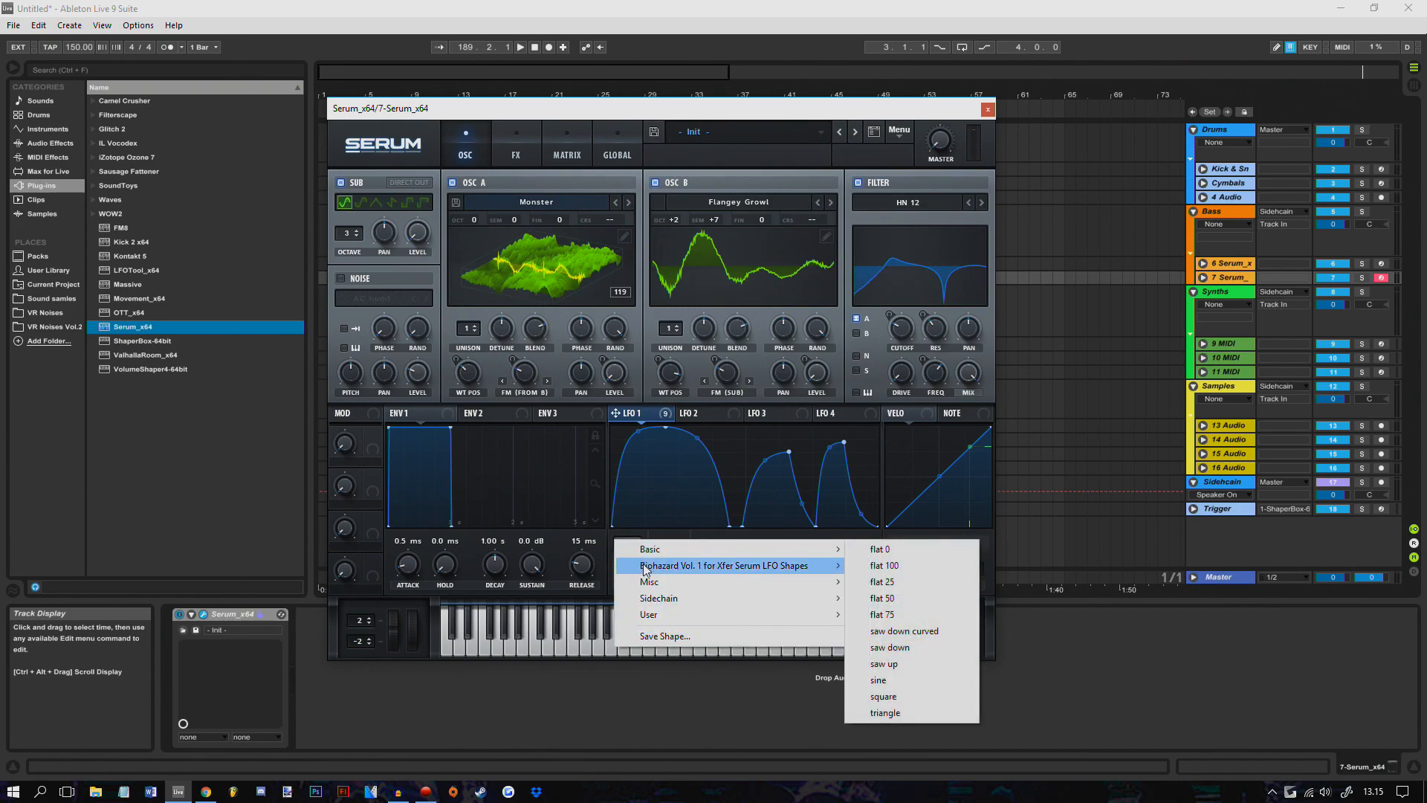
- Enable BrightWhite noise, set LFO 1 rate to 1/2 and ENV 1 hold to 8 ms
click(696, 116)
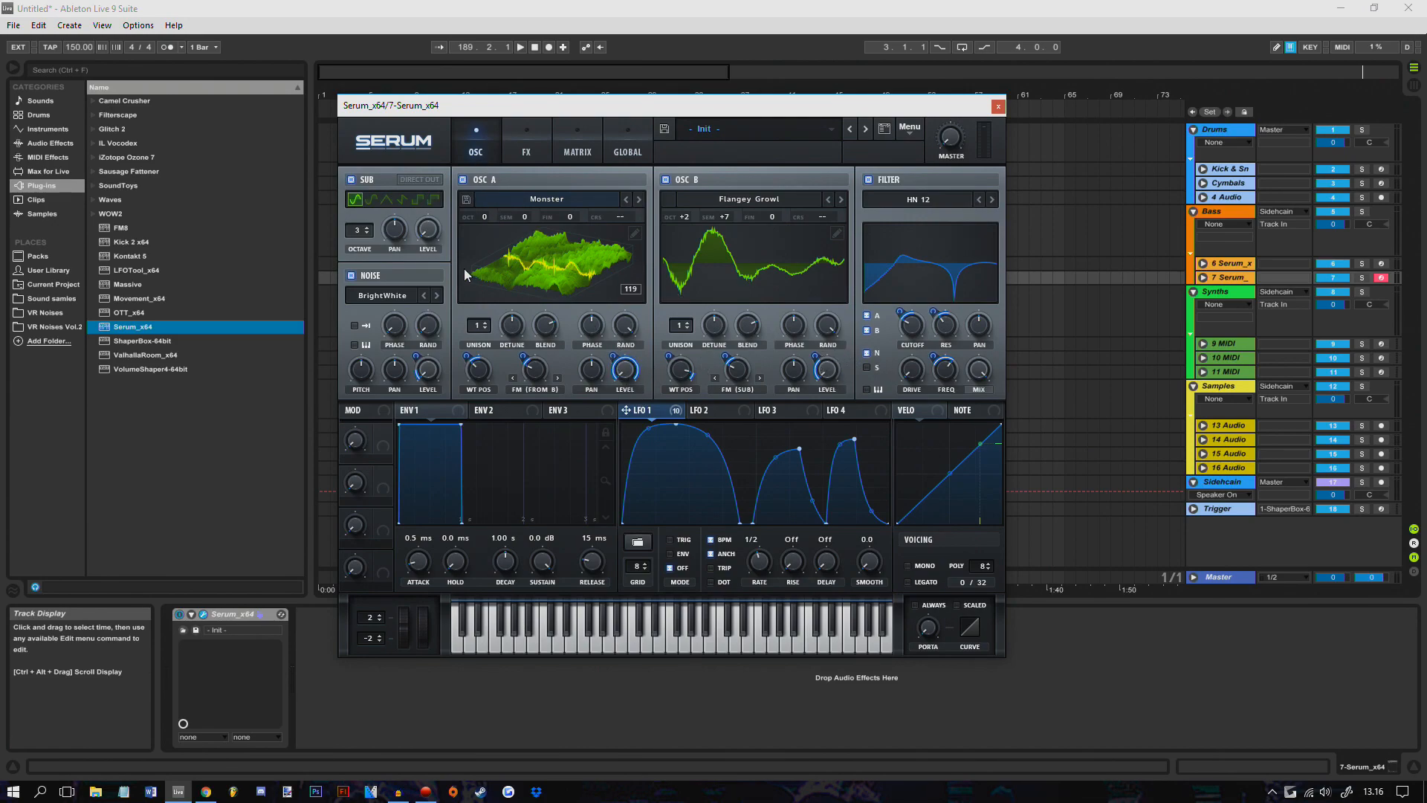
mouse_move(426, 368)
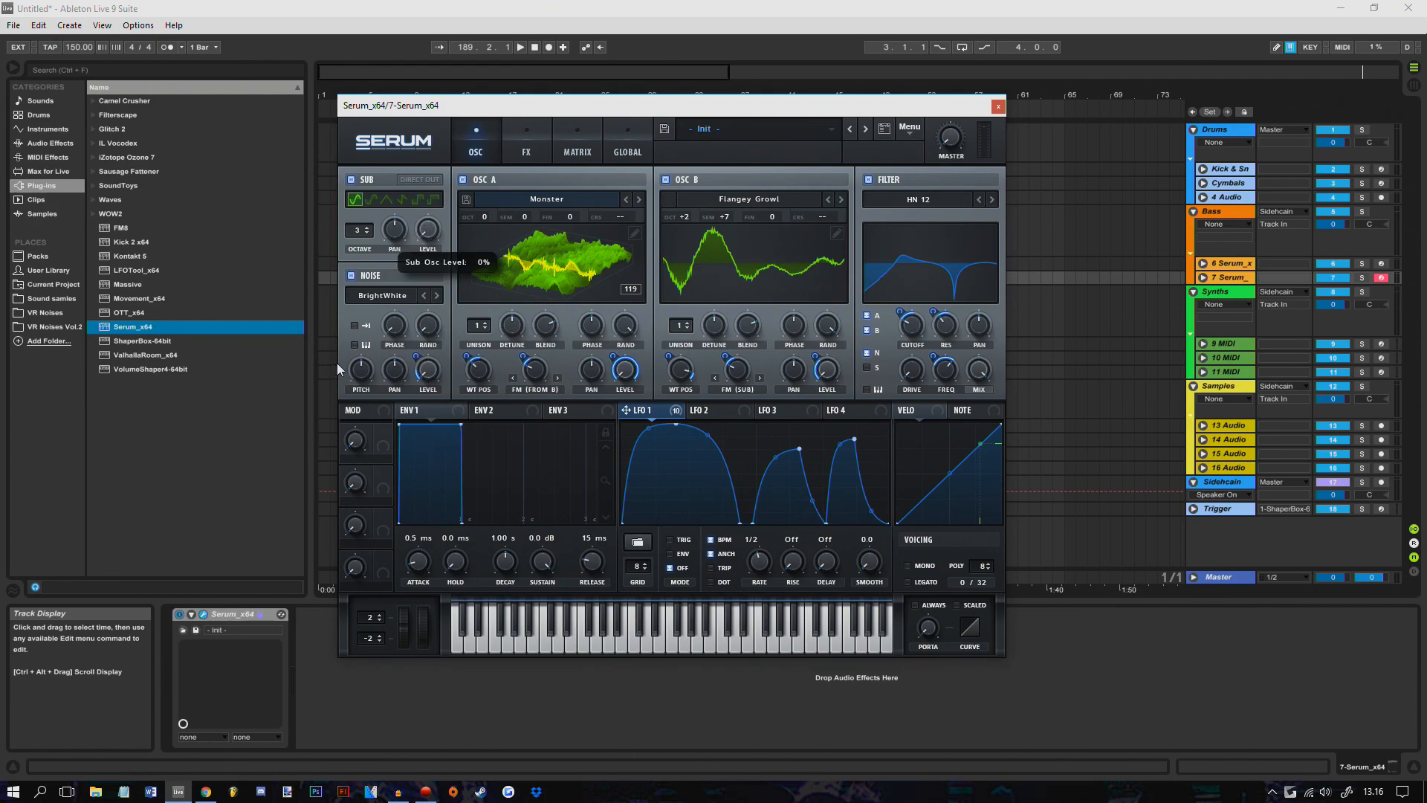
click(526, 141)
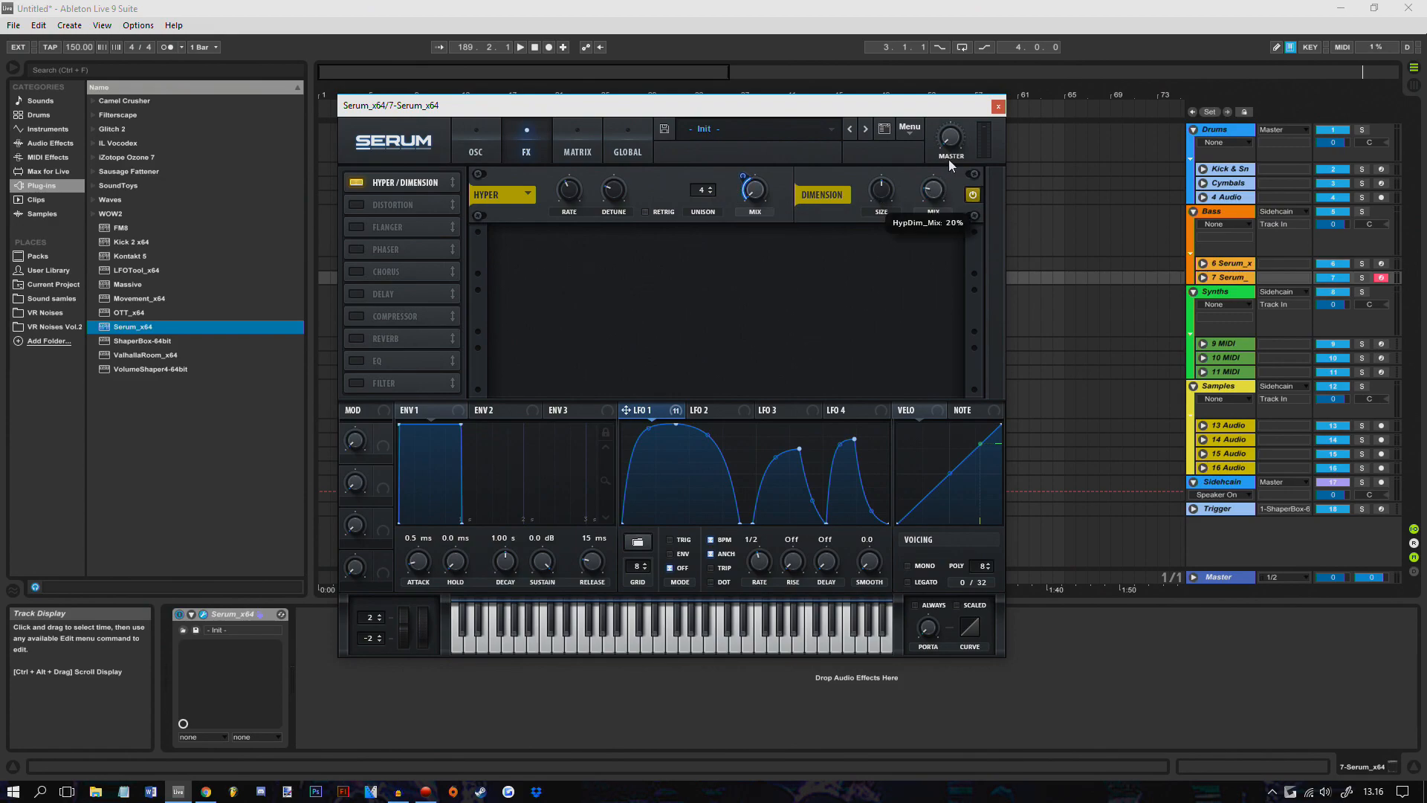
mouse_move(938, 211)
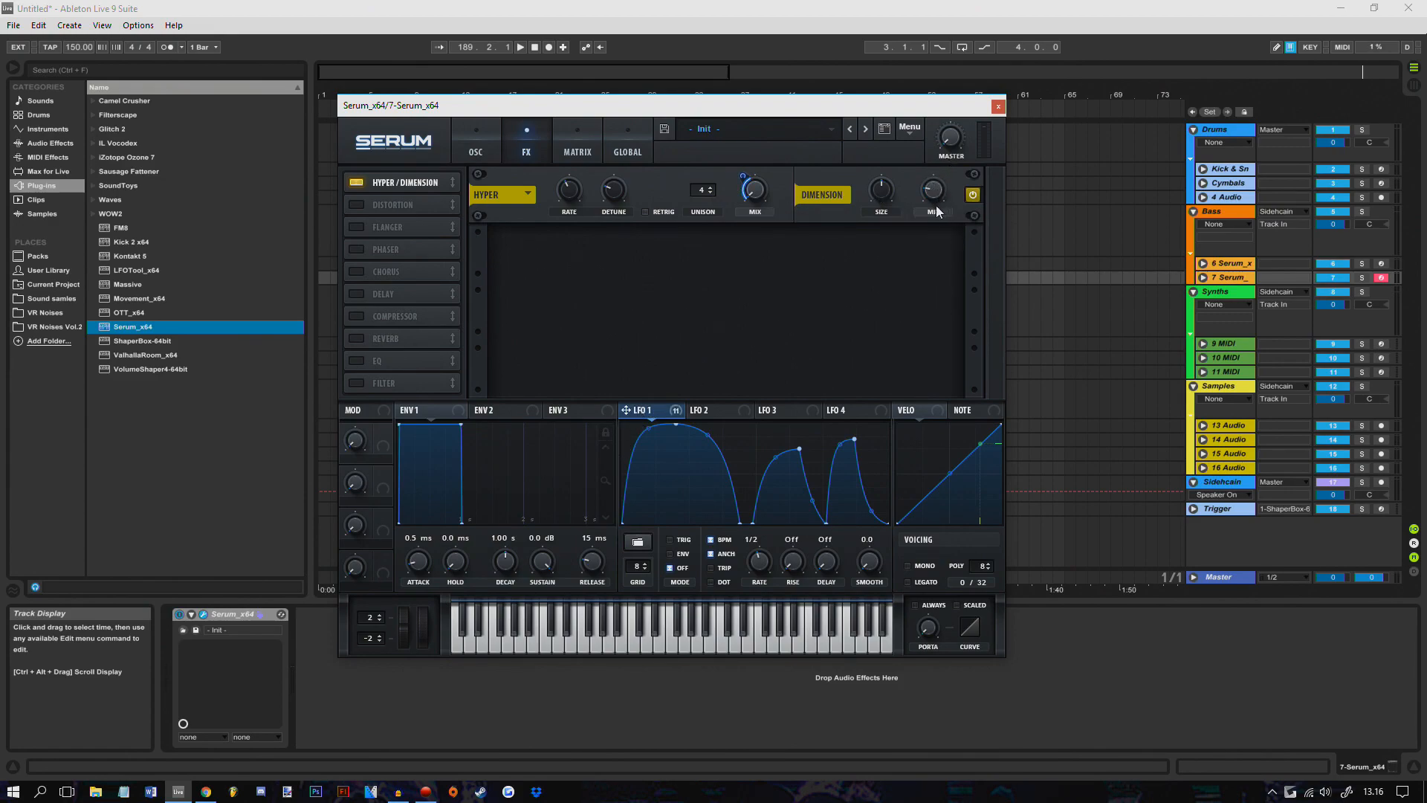
- Modulate the Hyper/Dimension mix with LFO 1
drag(932, 192, 932, 196)
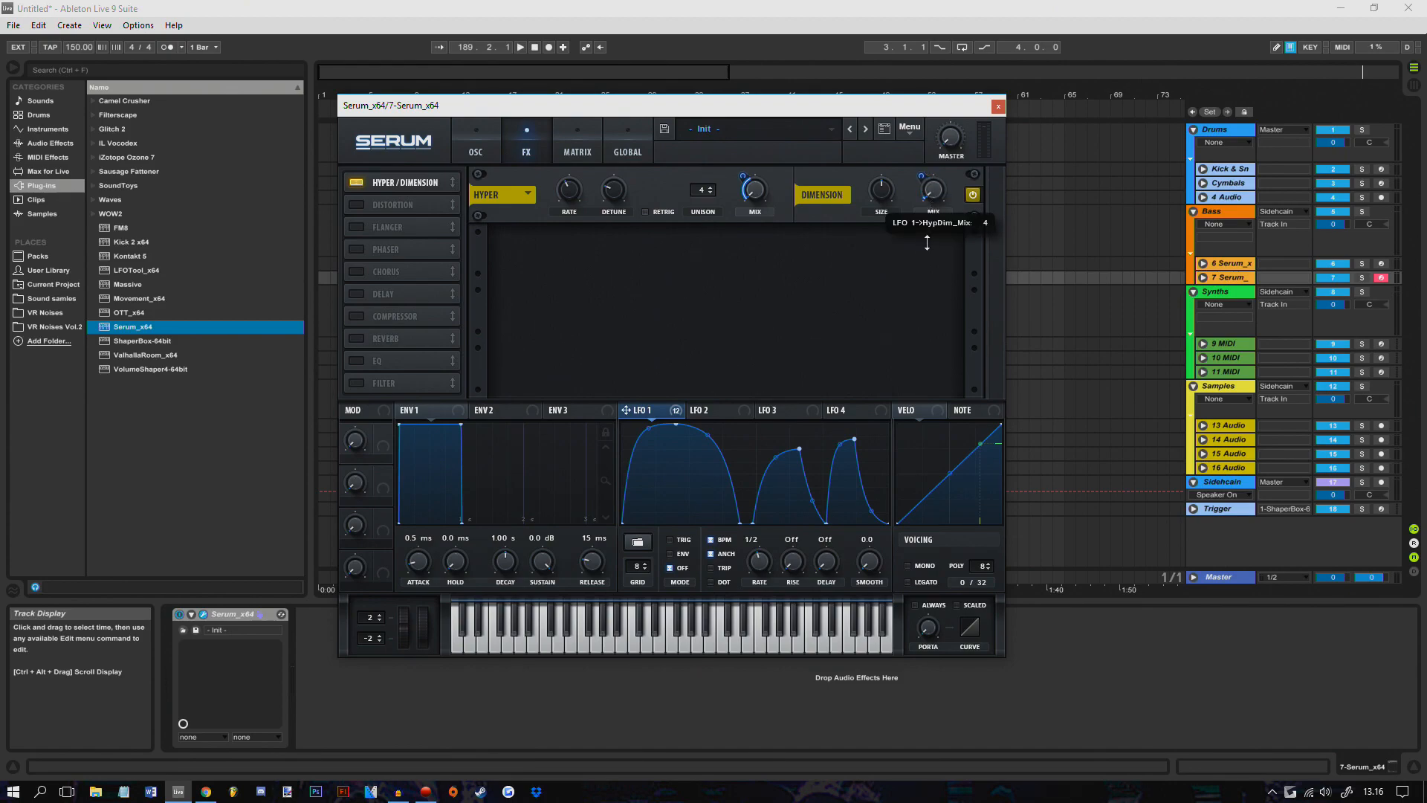
mouse_move(723, 197)
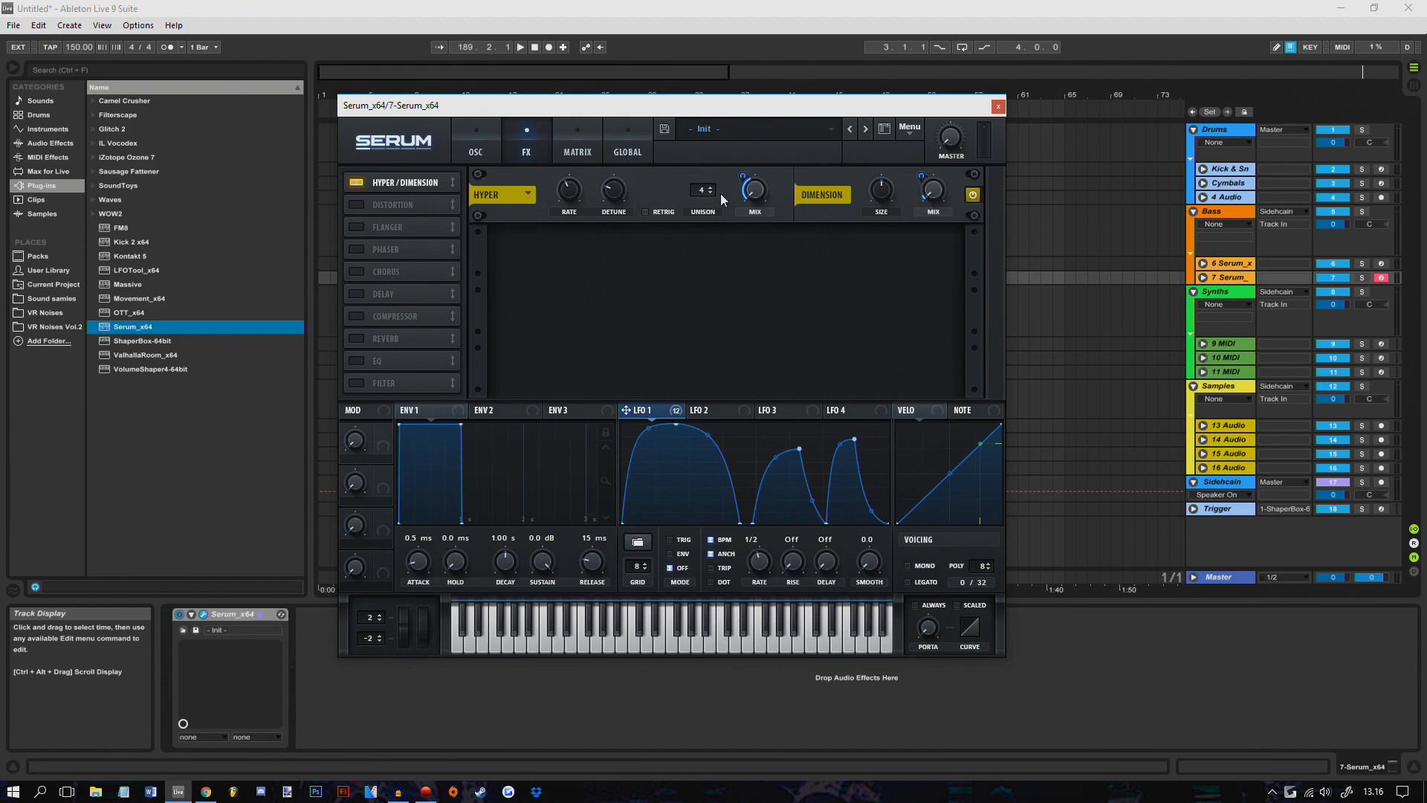
mouse_move(364, 215)
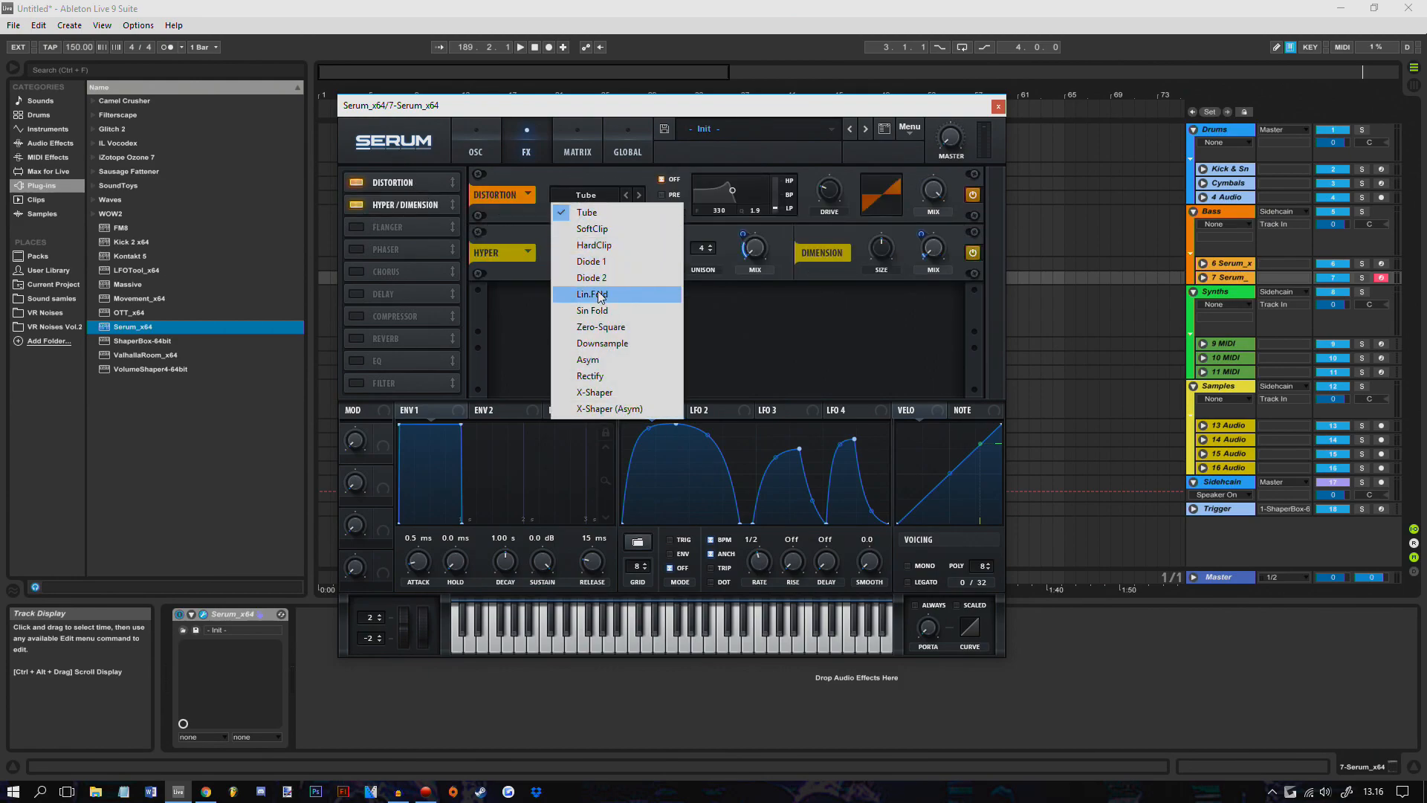
- Set the distortion to Diode 2 with more drive, and add a Flanger to the chain
click(591, 278)
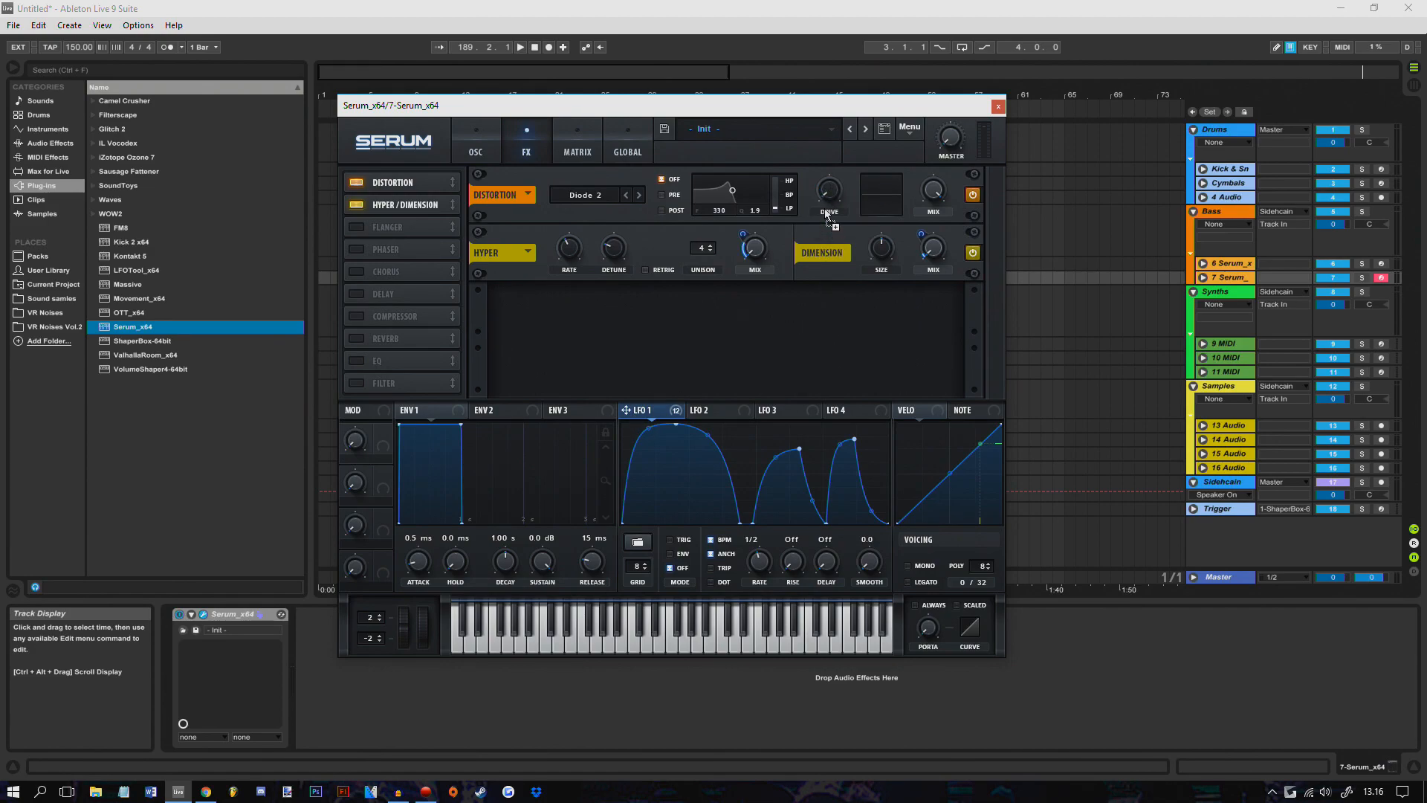
drag(828, 196, 828, 181)
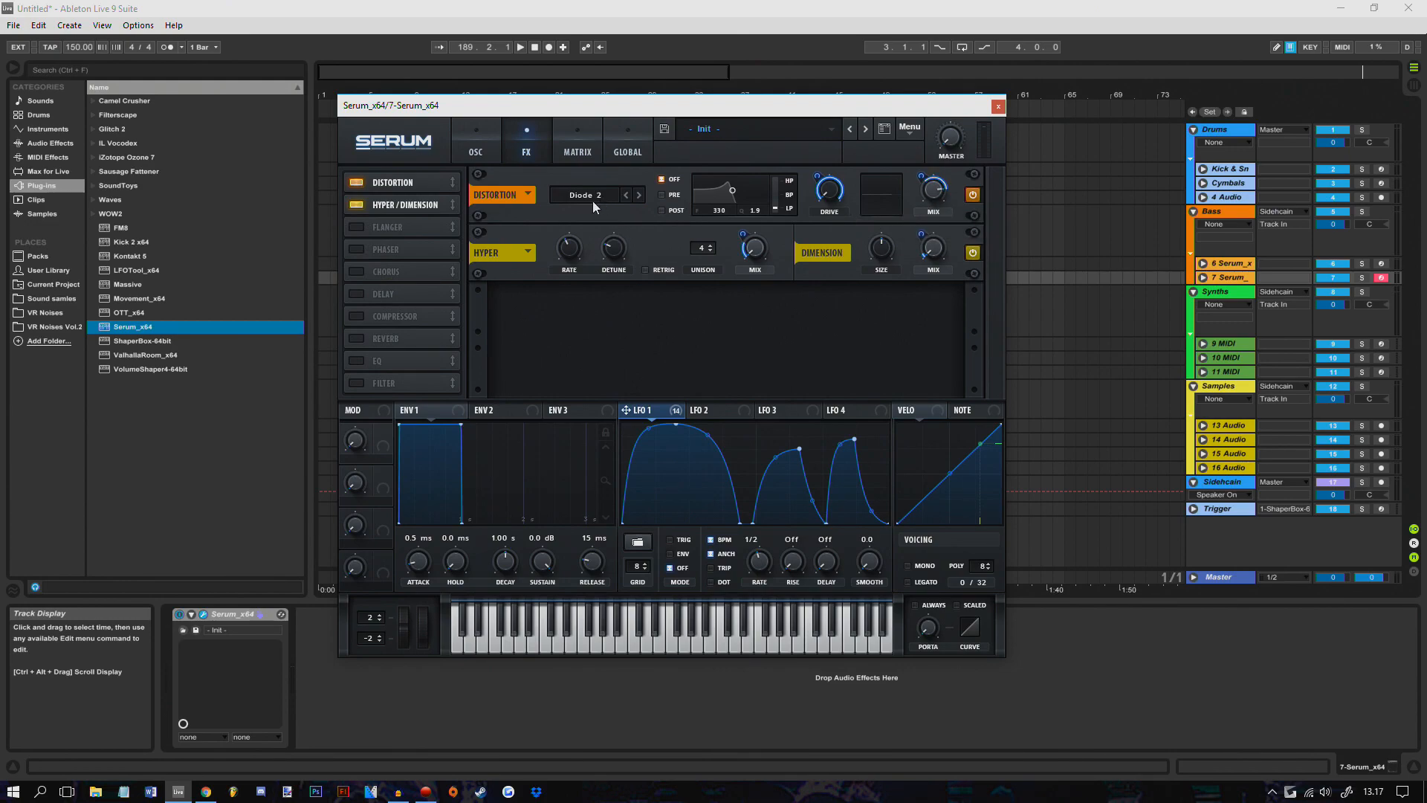
mouse_move(411, 223)
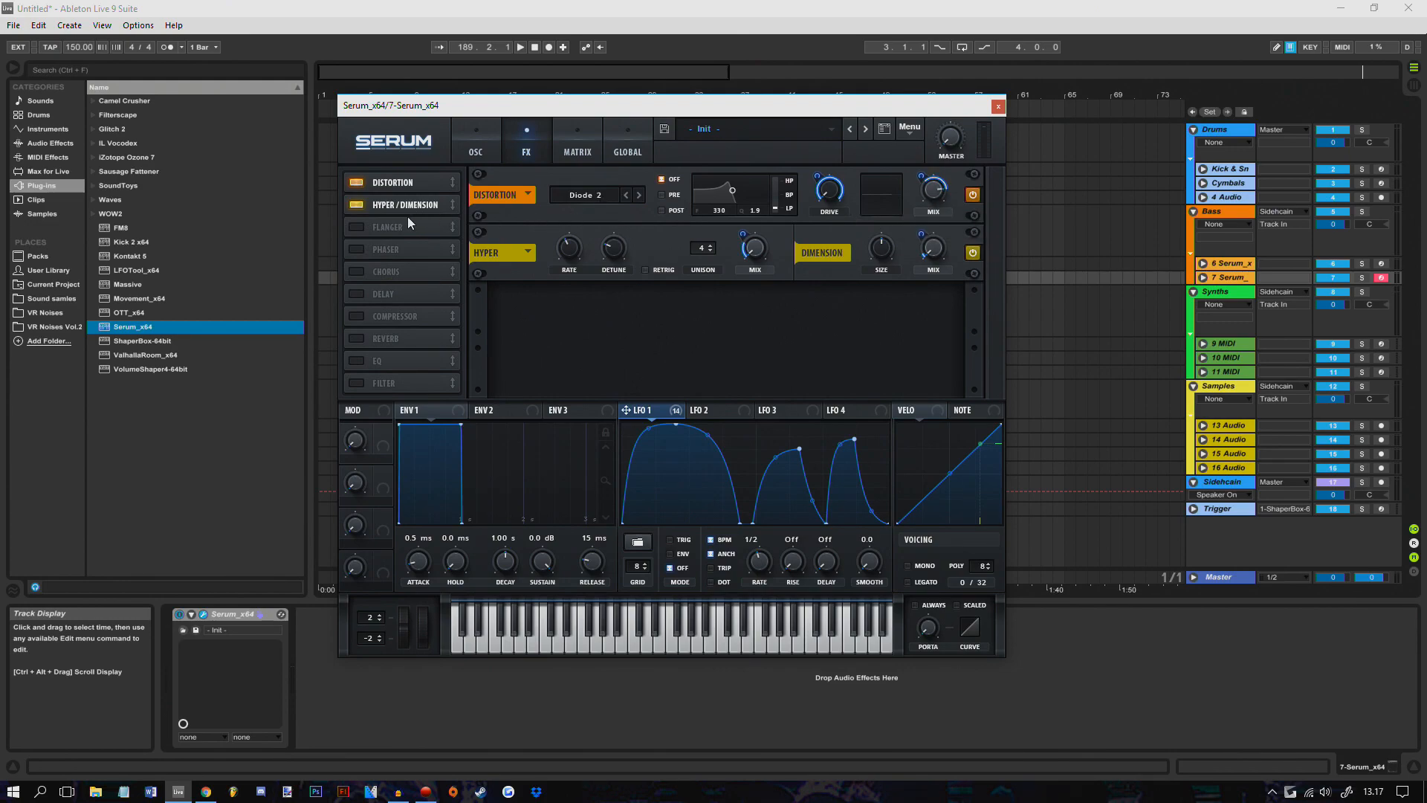
click(356, 226)
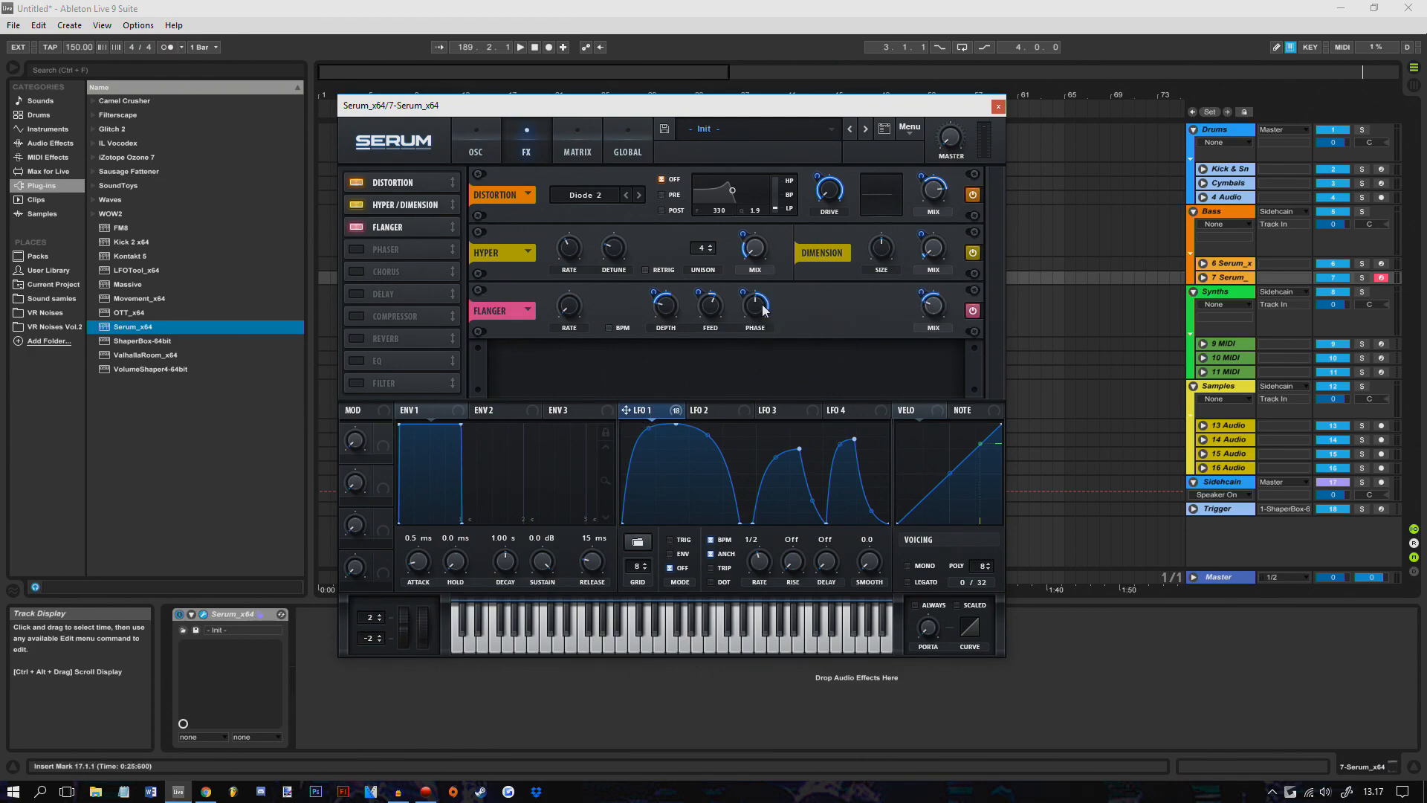
- Make LFO 1 modulate the flanger's stereo phase and add the next effect
drag(754, 302, 754, 299)
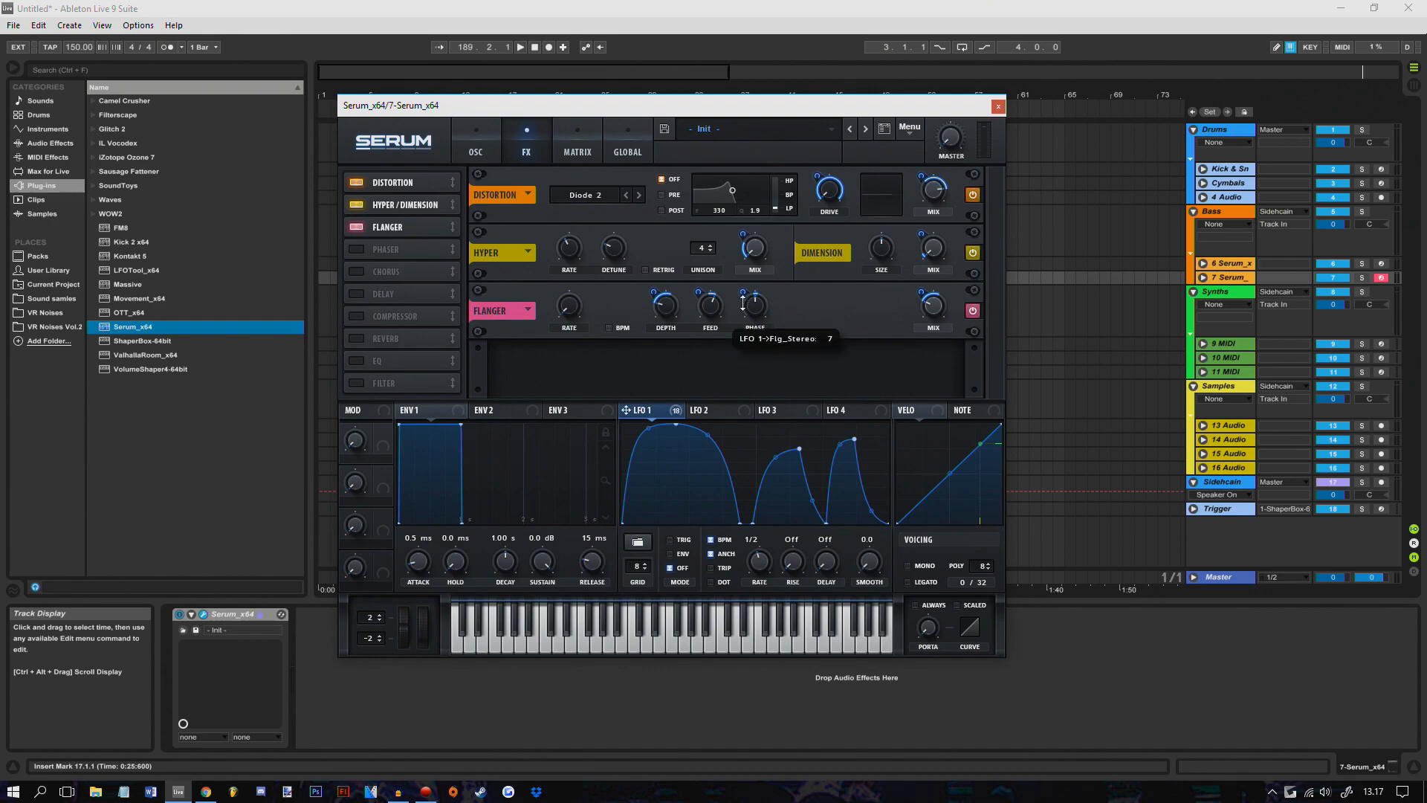
click(372, 249)
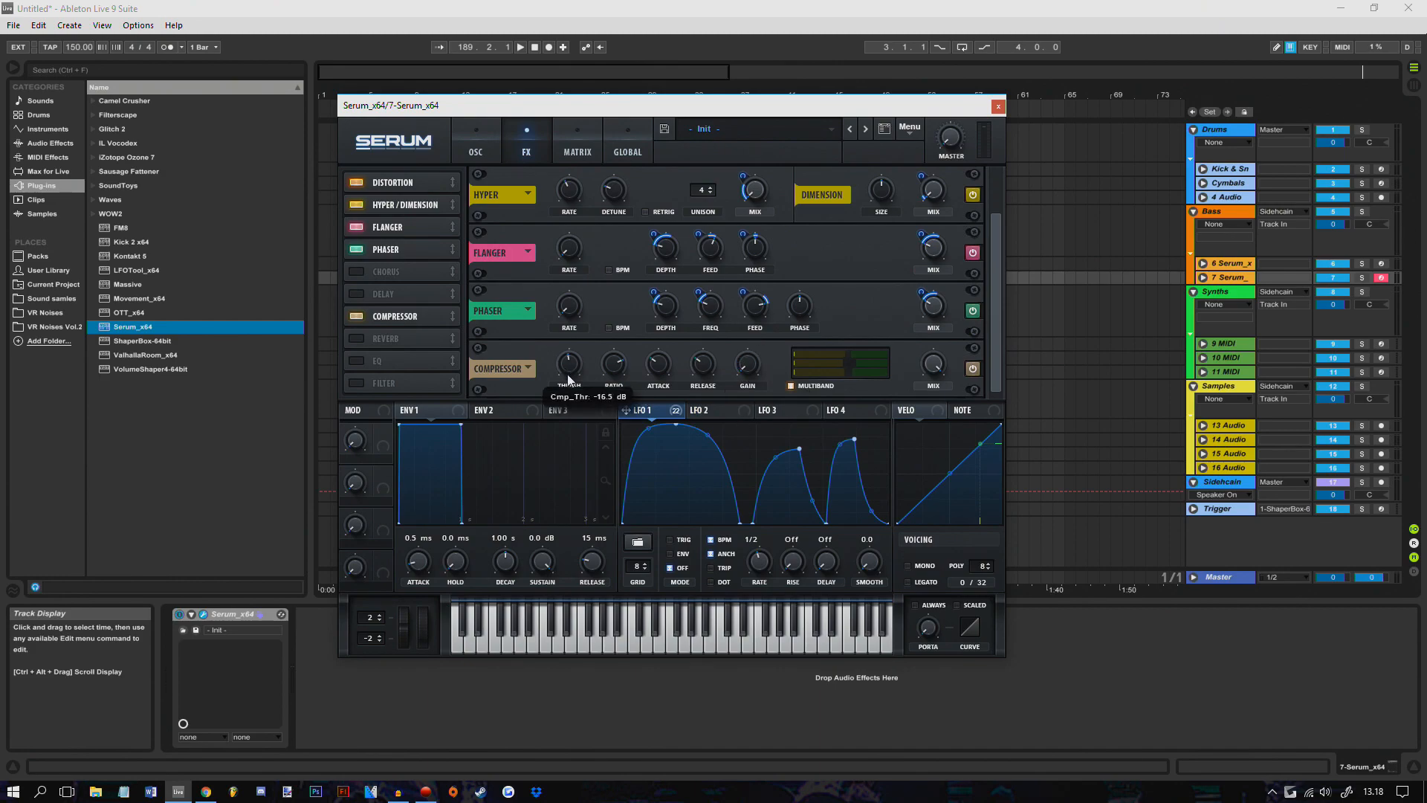
mouse_move(746, 364)
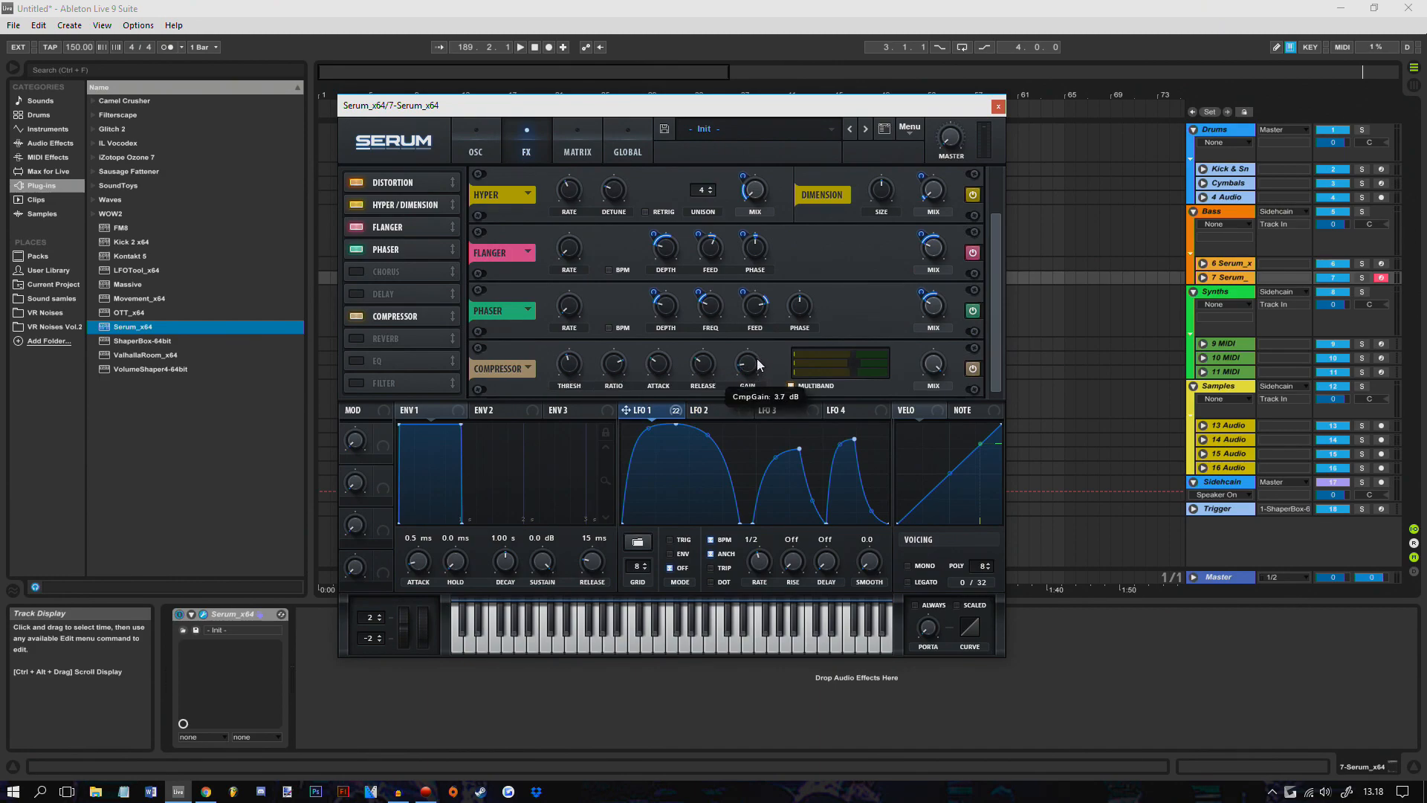
- Add EQ and Filter to Serum's FX chain and raise the EQ's second-band gain
scroll(down, 3)
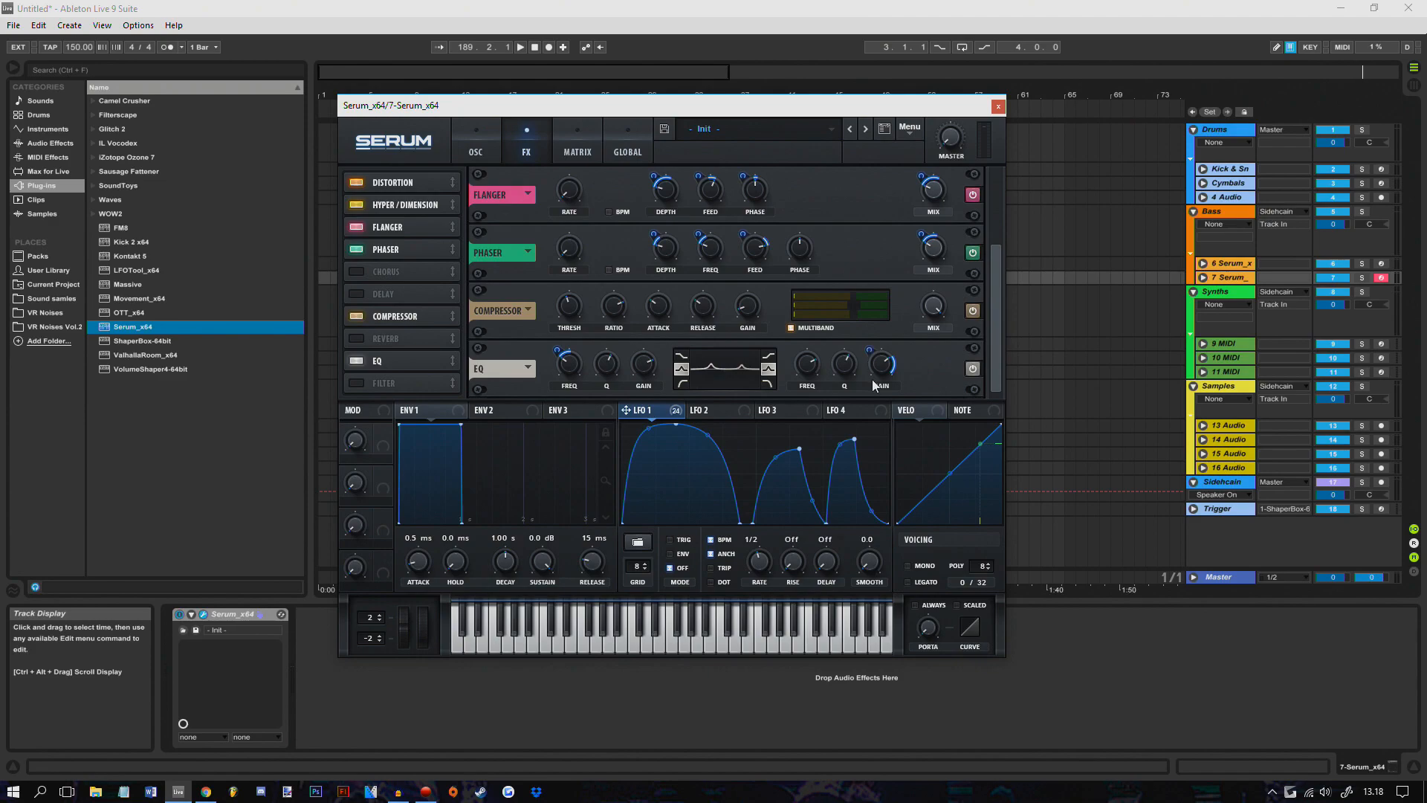
drag(879, 364, 878, 382)
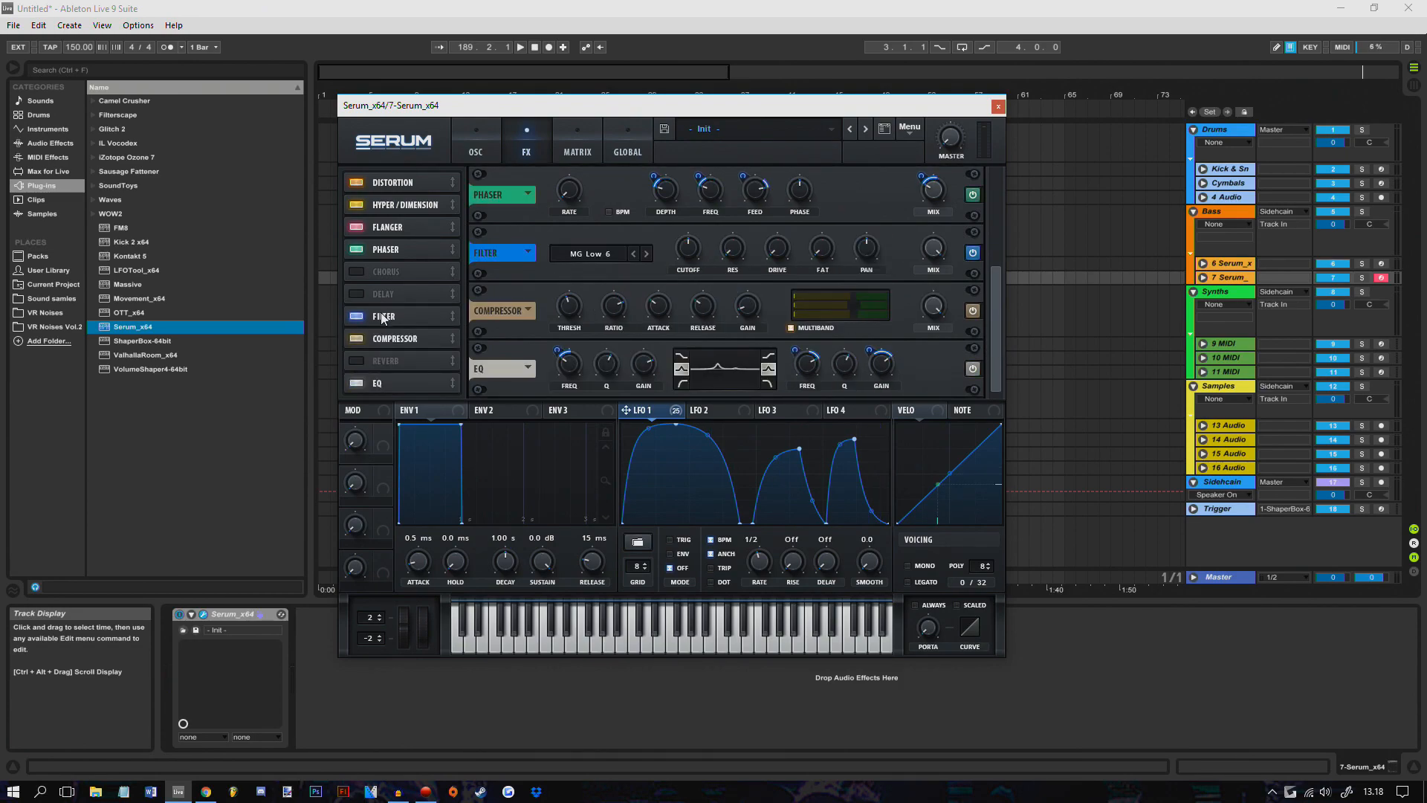
- Set the filter effect to Phs 48+ with higher resonance and move it right after Distortion
click(598, 253)
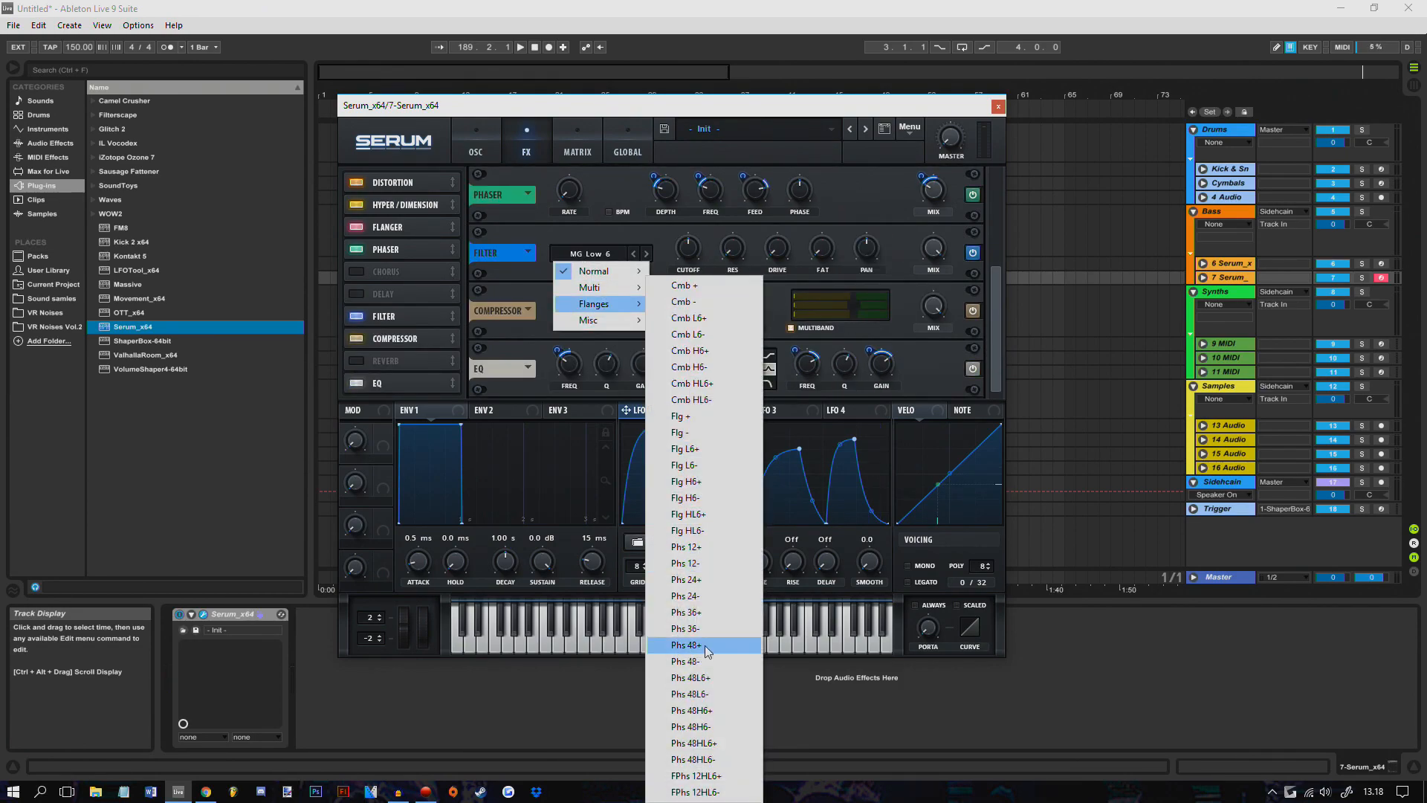
click(684, 643)
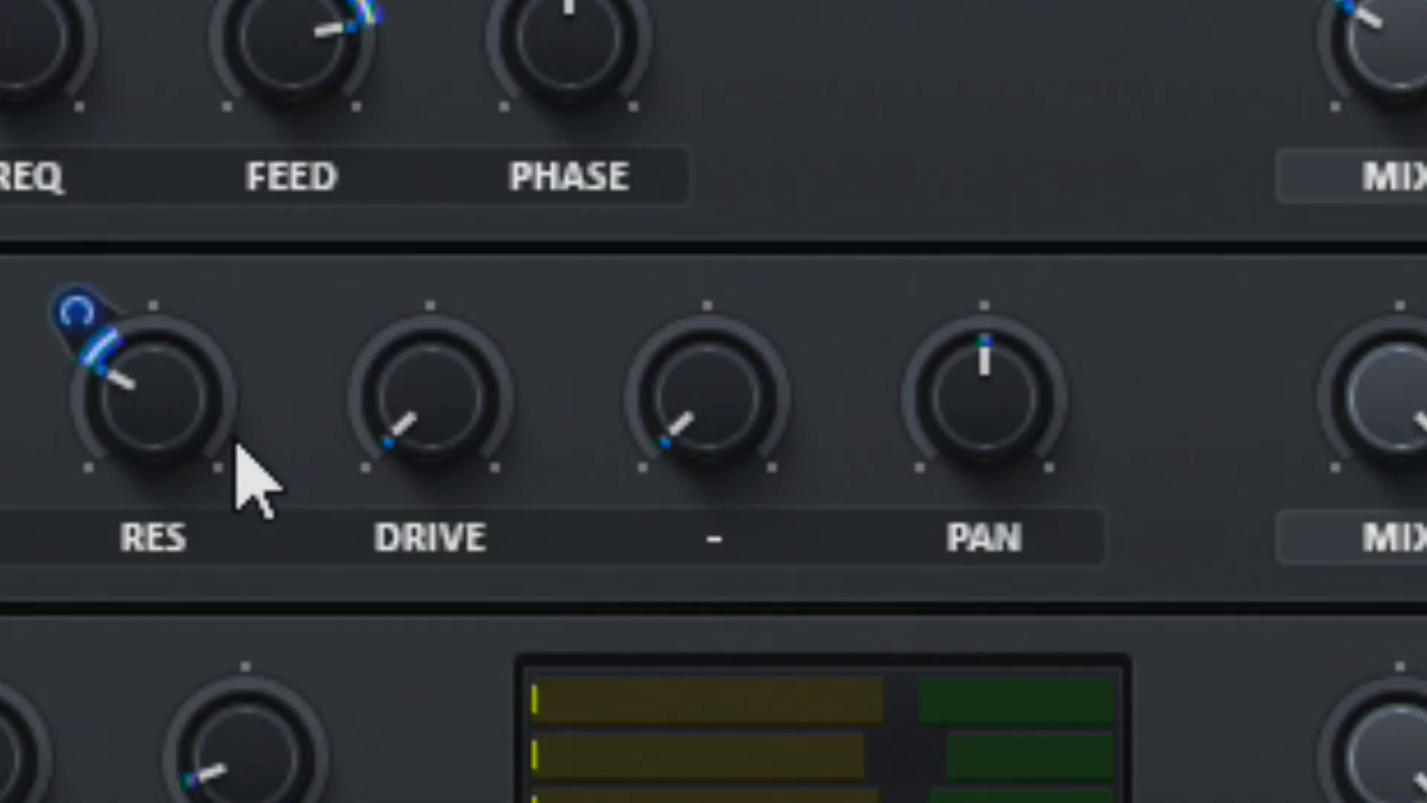
drag(711, 400, 710, 347)
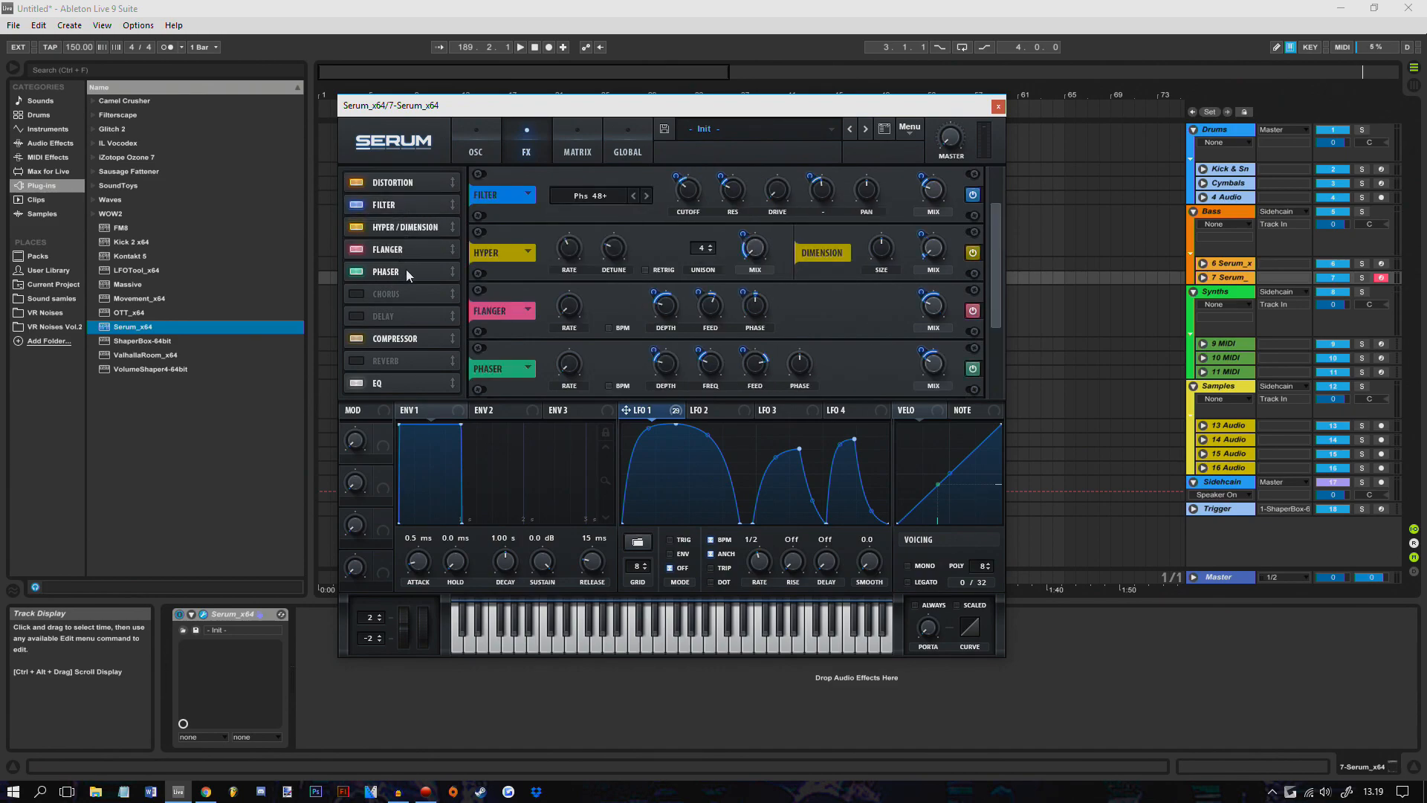
click(354, 182)
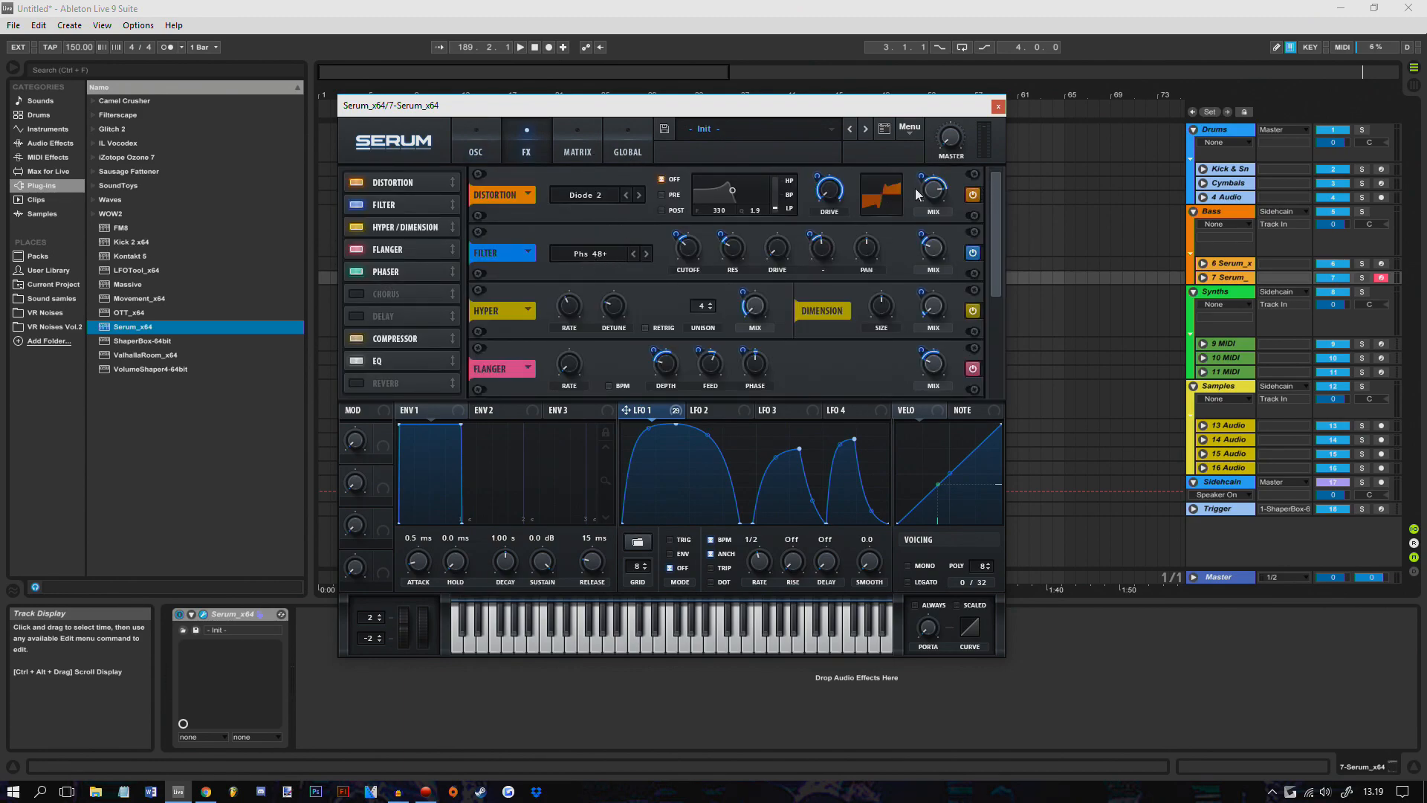
mouse_move(647, 232)
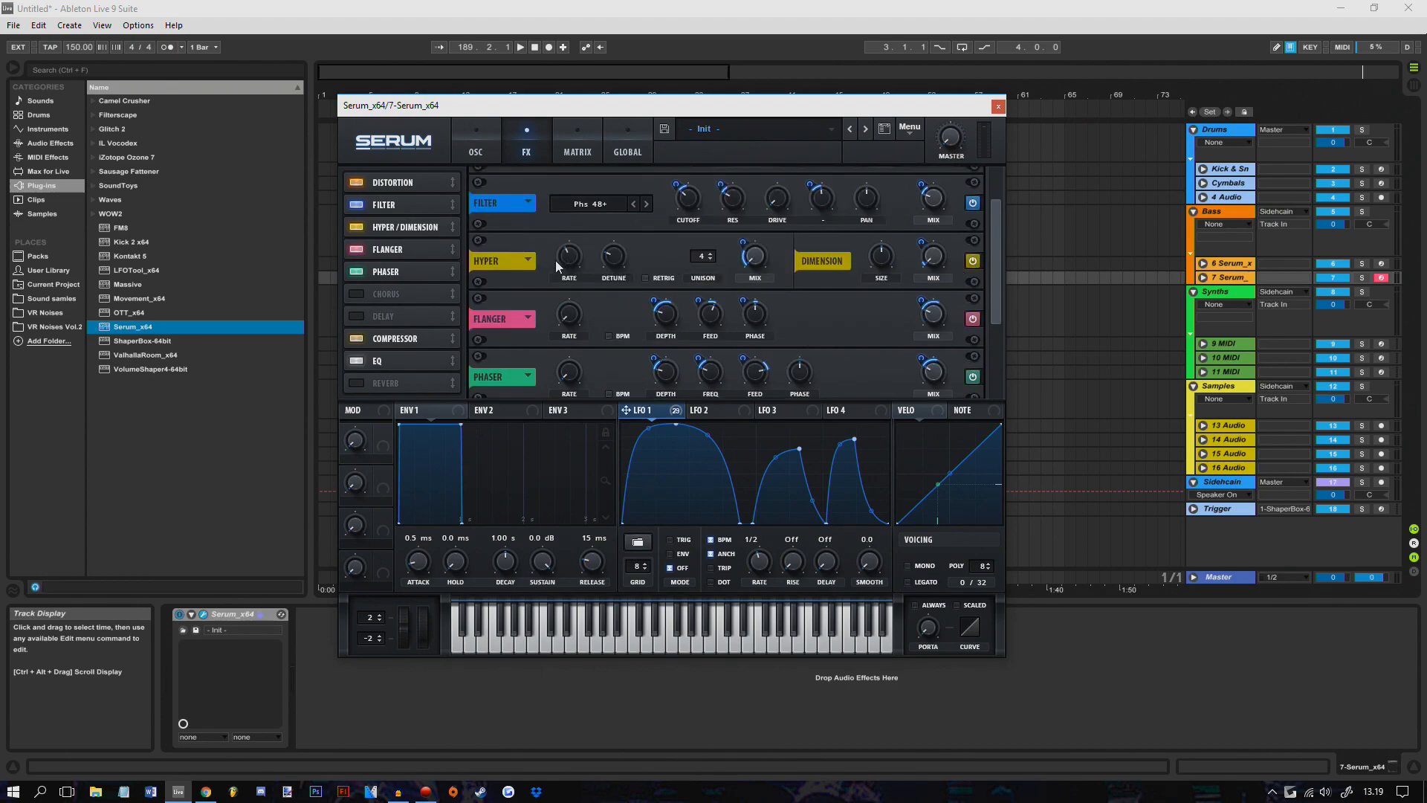
scroll(down, 3)
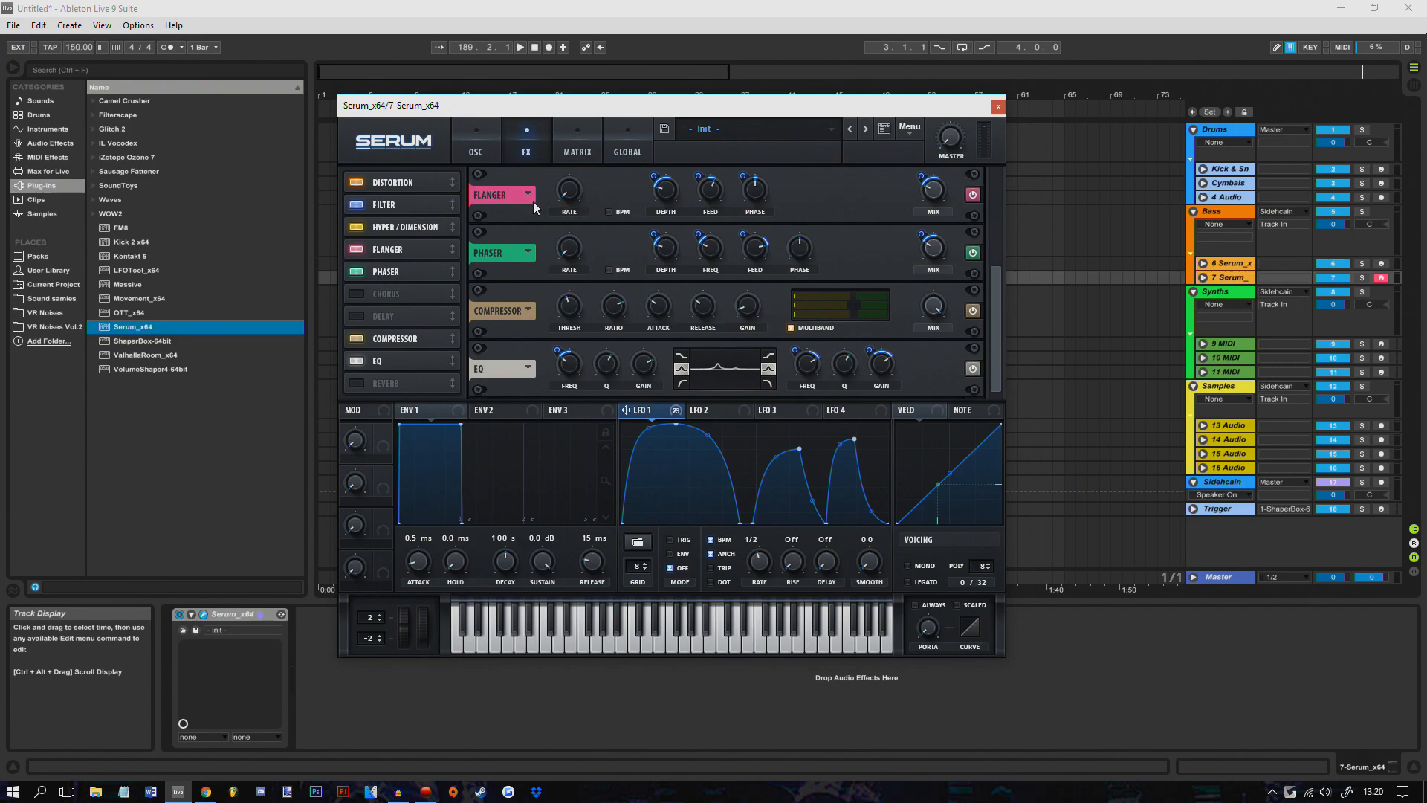
mouse_move(523, 334)
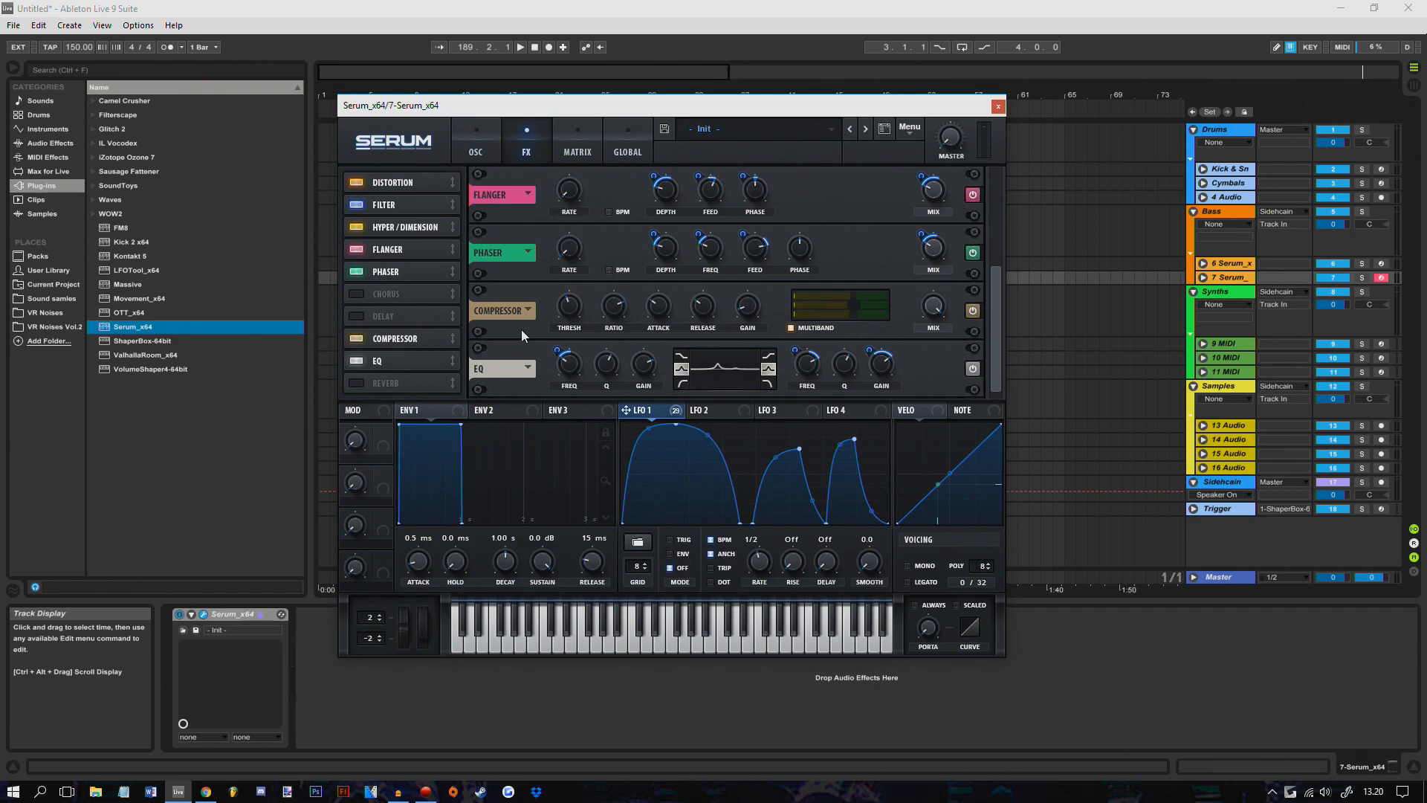
mouse_move(532, 391)
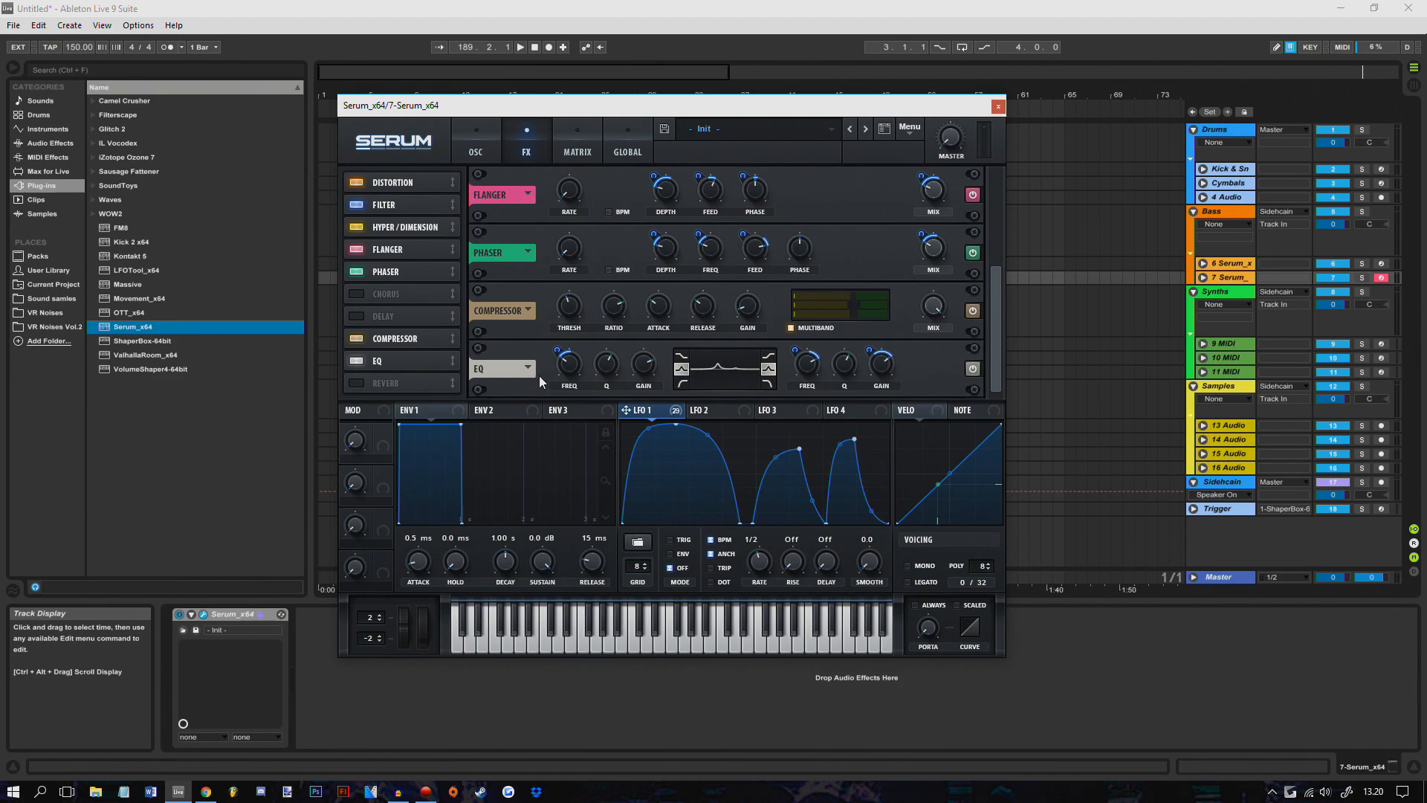
mouse_move(473, 128)
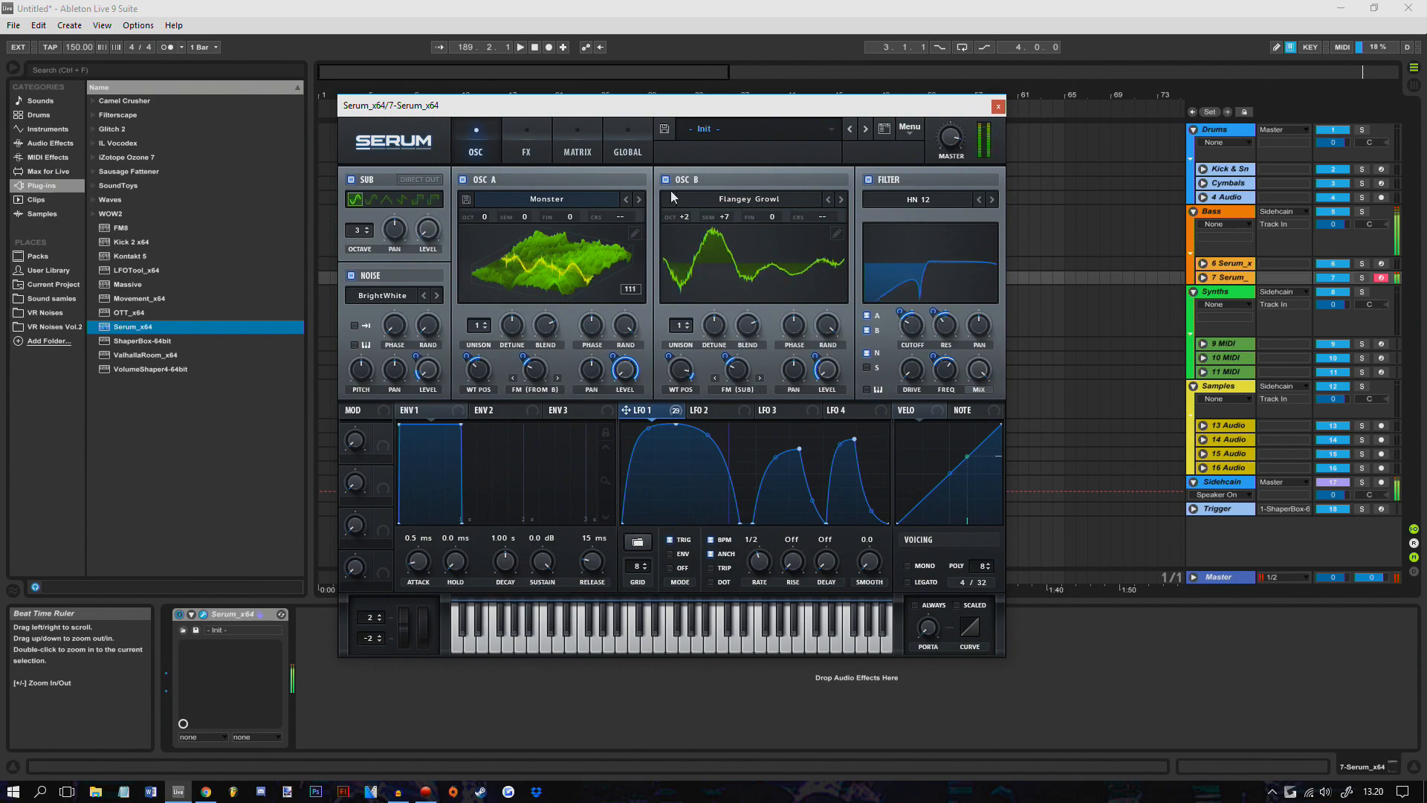
- Show Serum's OSC page with the Monster and Flangey Growl wavetables
click(525, 139)
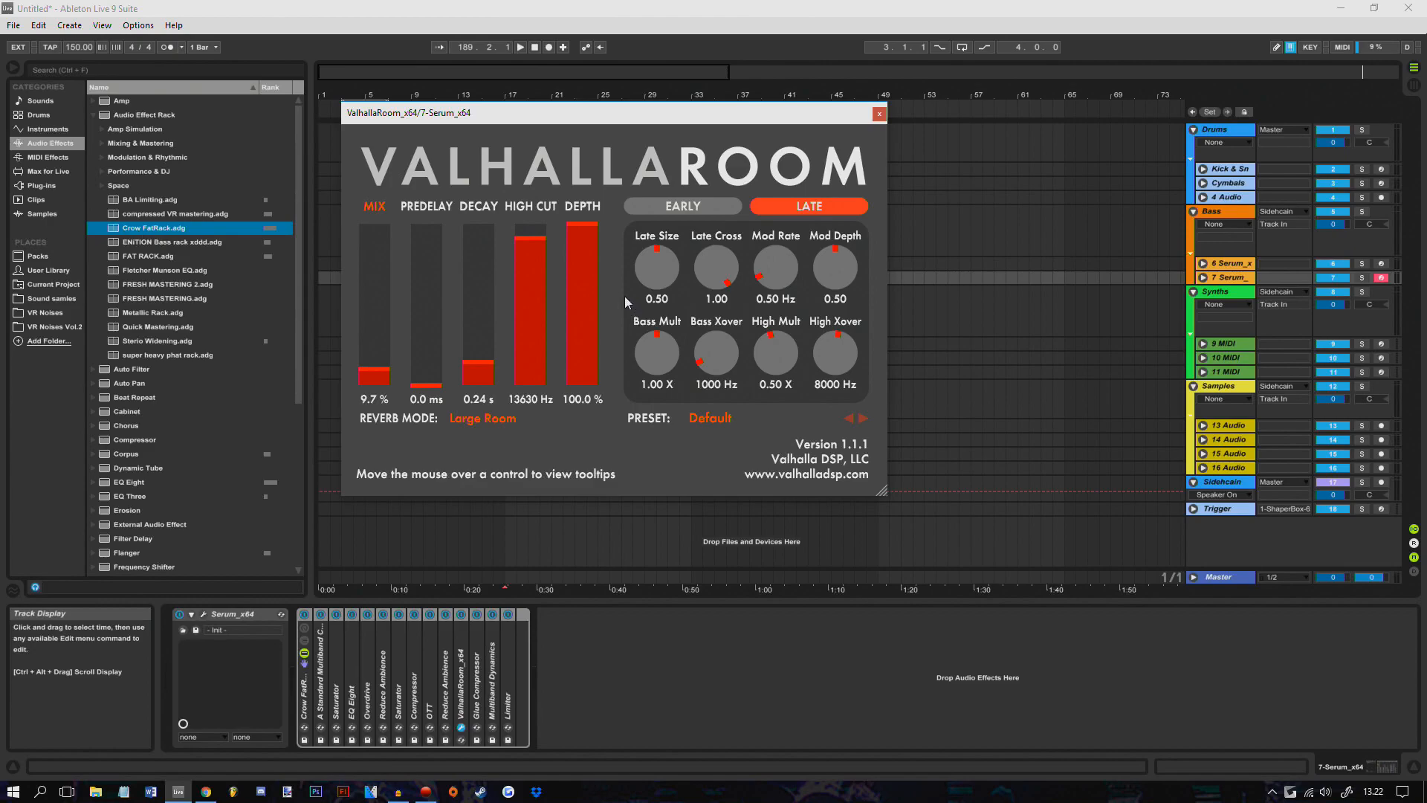
- Close ValhallaRoom and shape EQ Eight's cut to about 3 dB near 3.4 kHz with a narrower Q
click(877, 113)
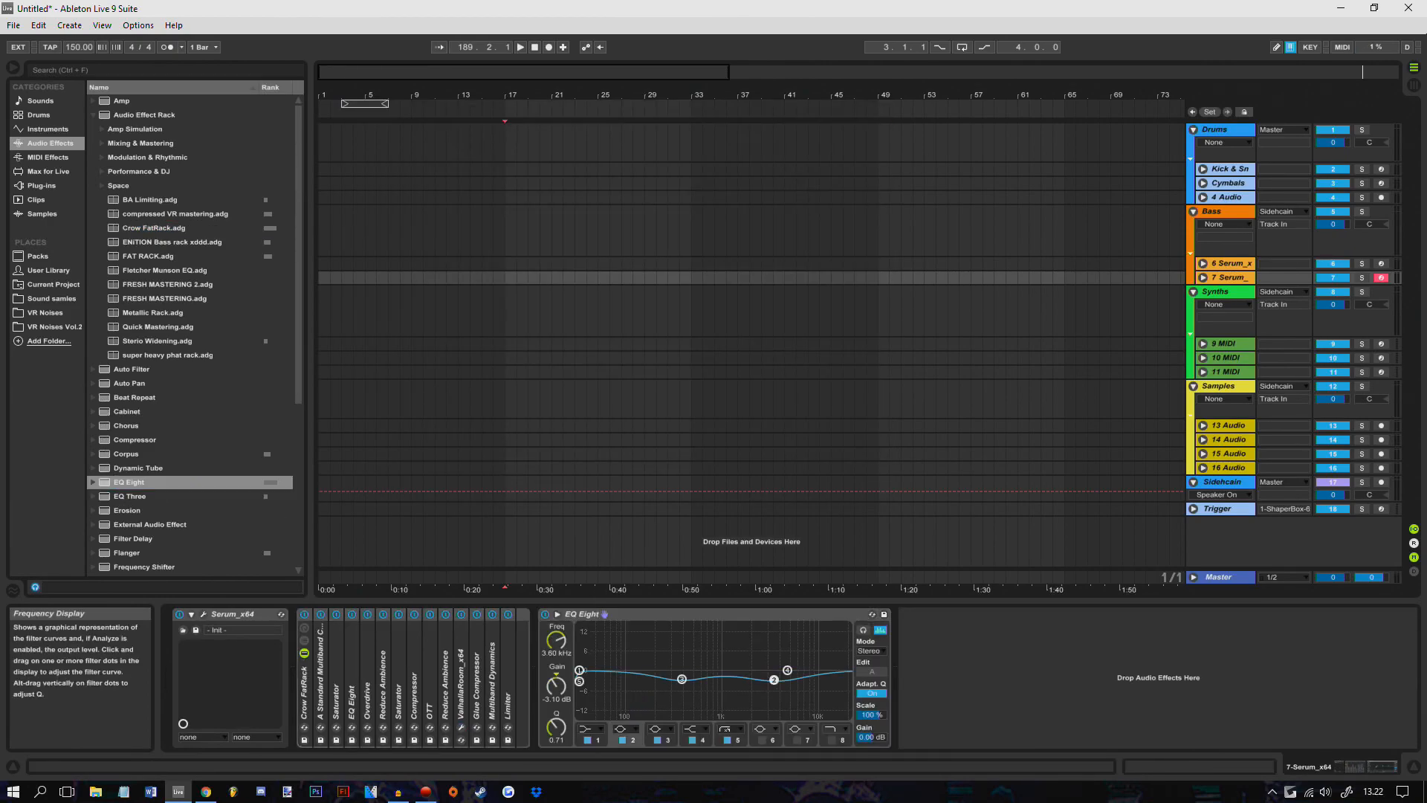
drag(773, 680, 764, 671)
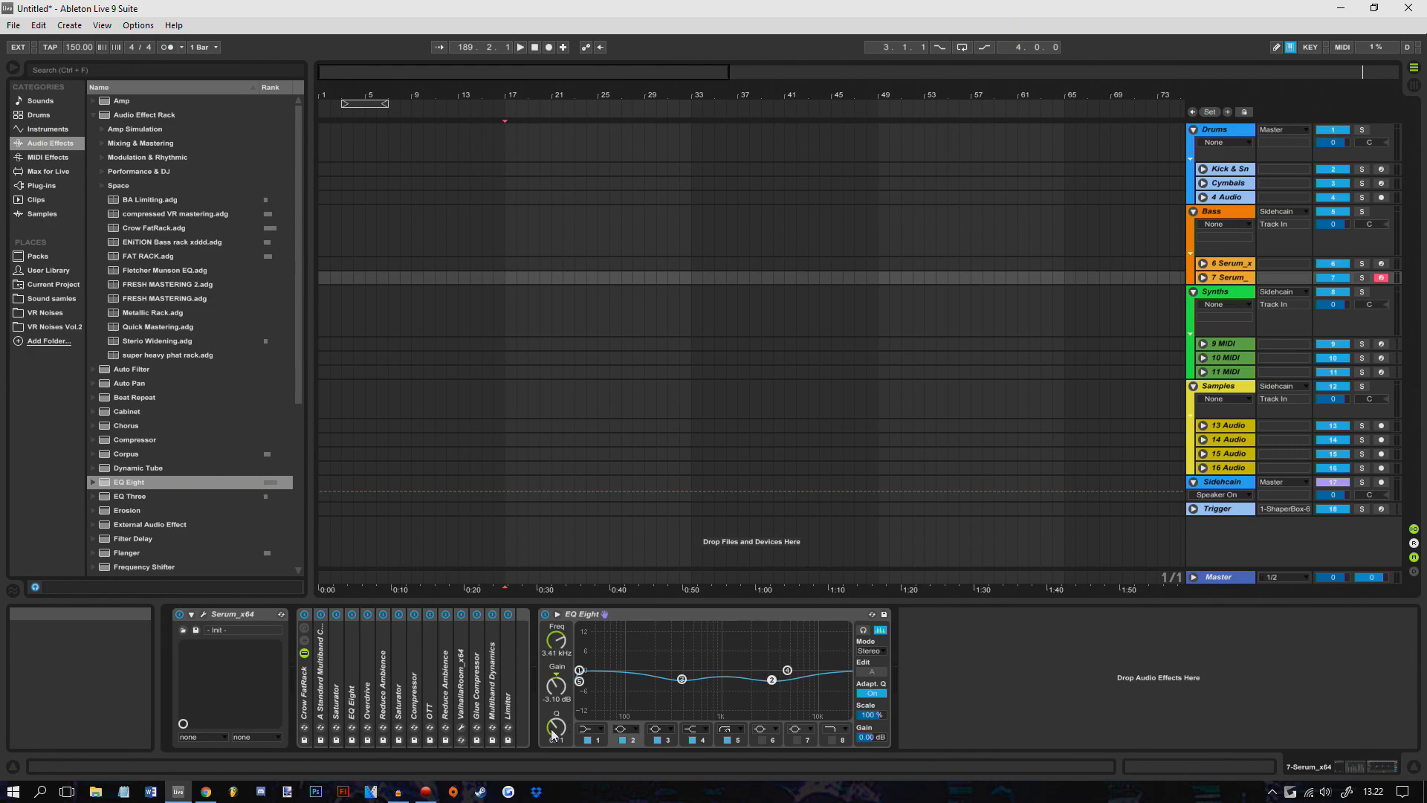
drag(554, 729, 555, 719)
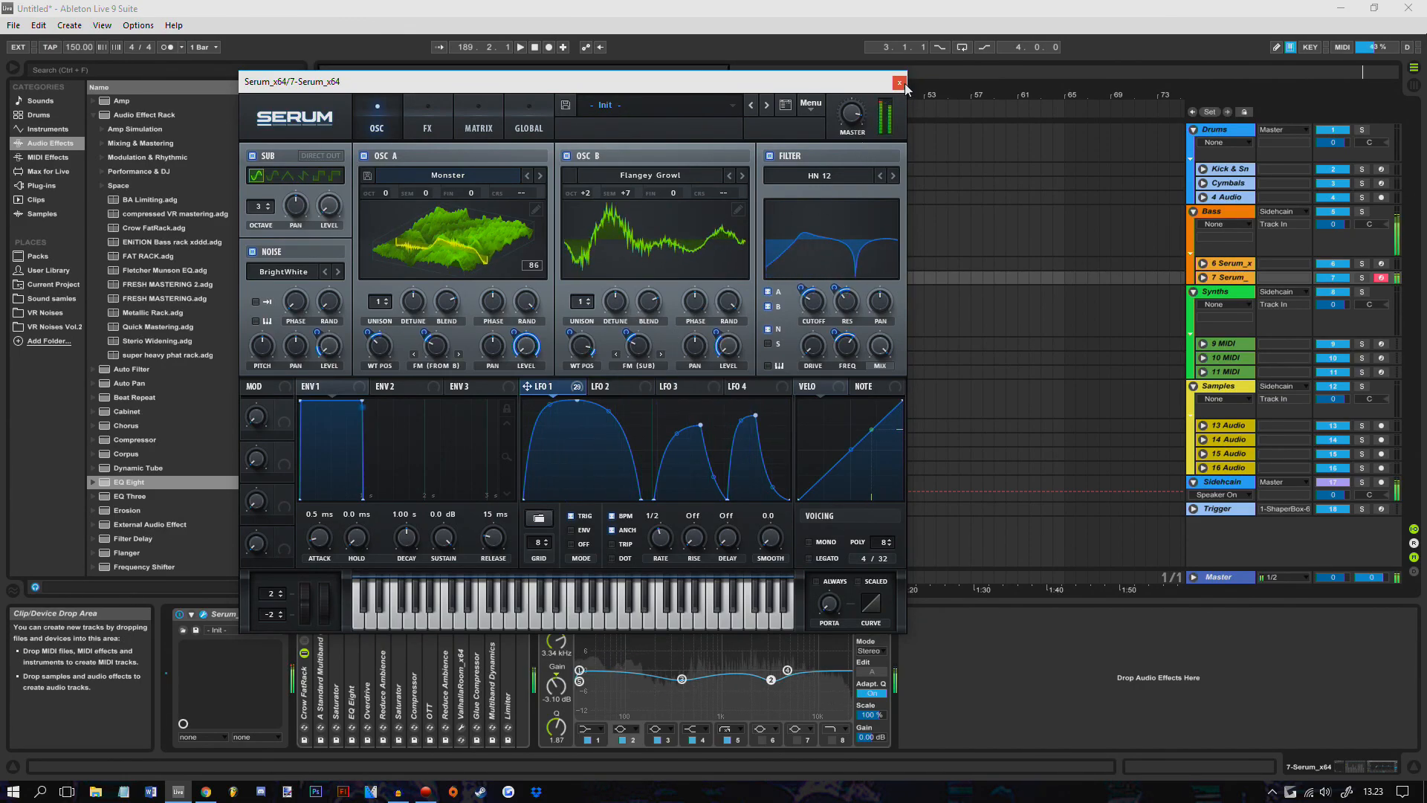
- Reopen Serum and swap oscillator B through Dred and Basic Shapes to PWM MedicineHat
click(898, 80)
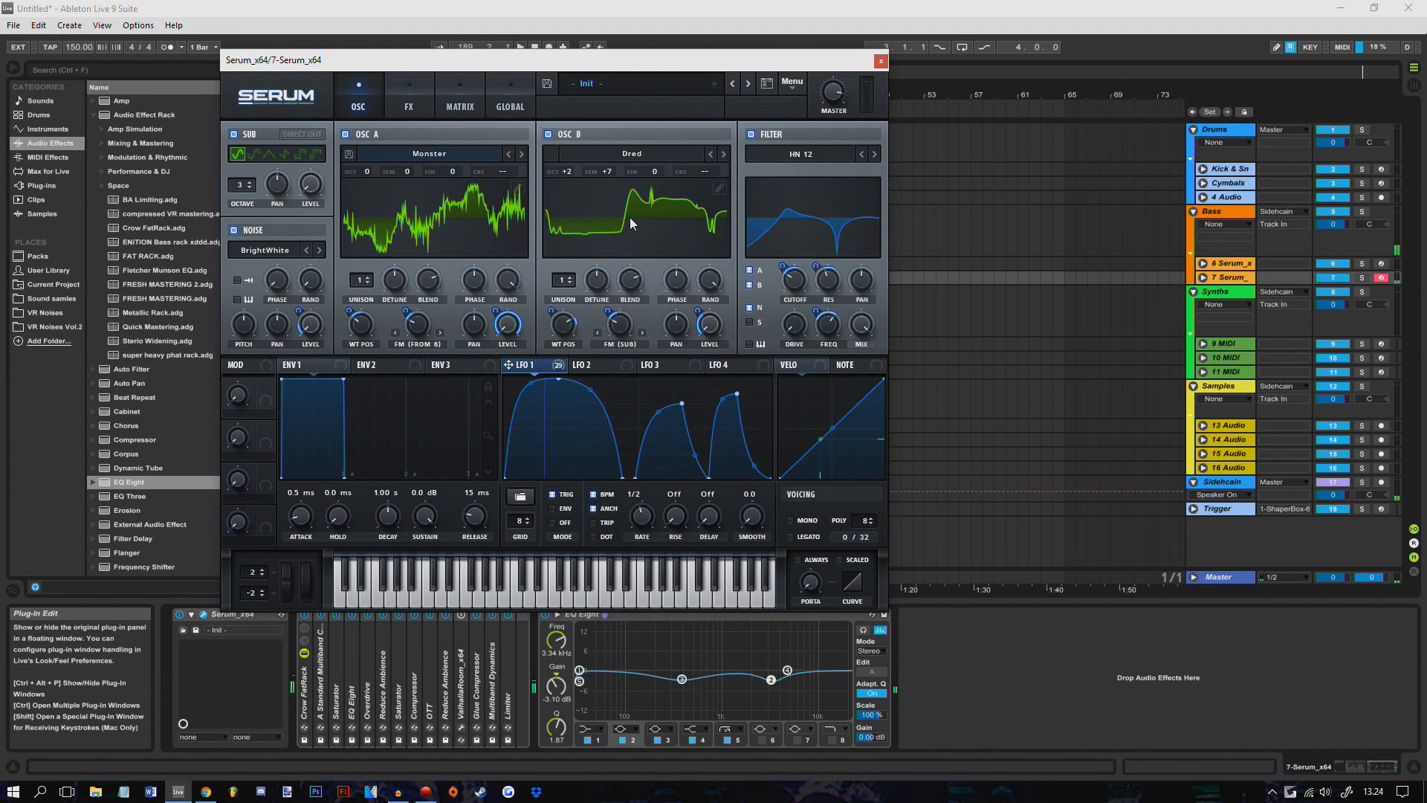
drag(632, 218, 632, 232)
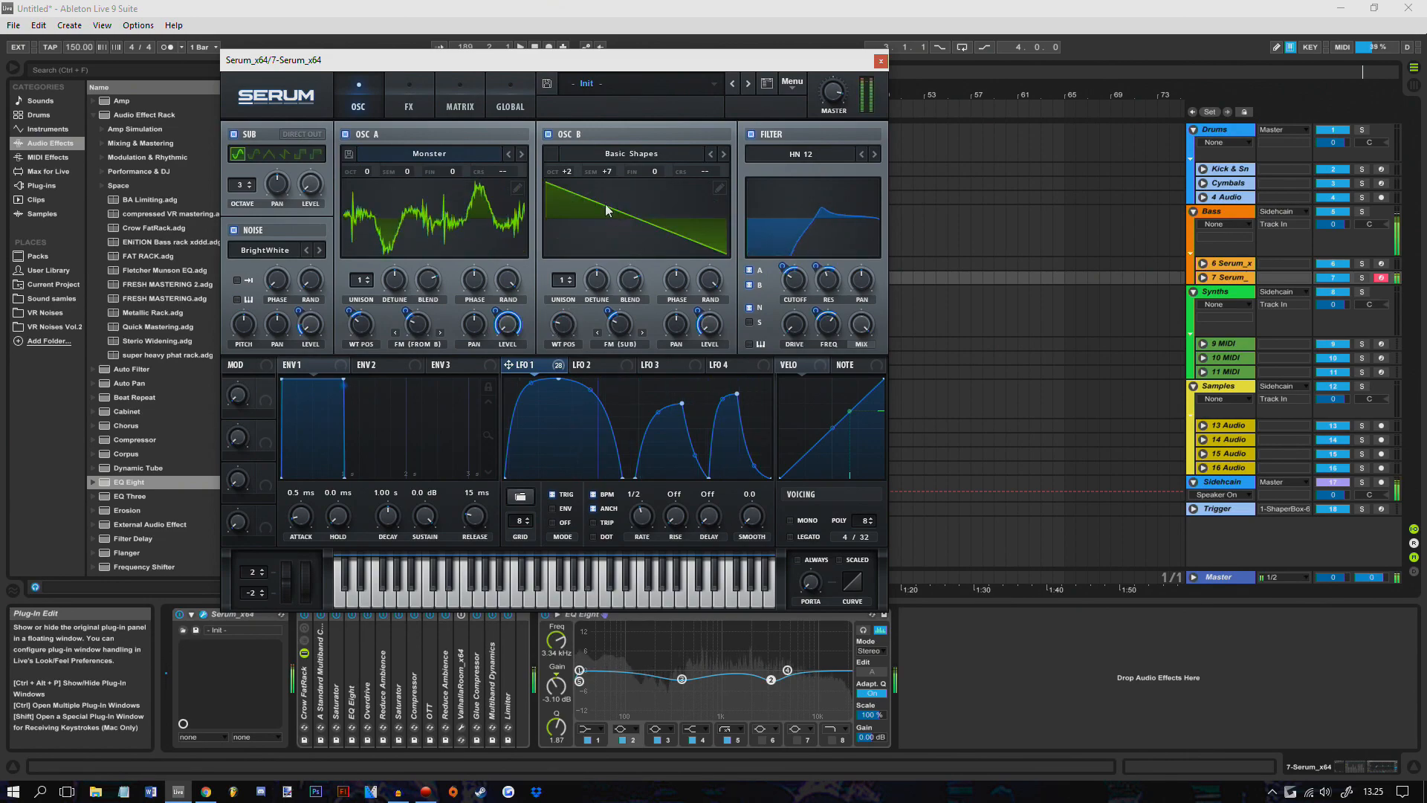
click(409, 107)
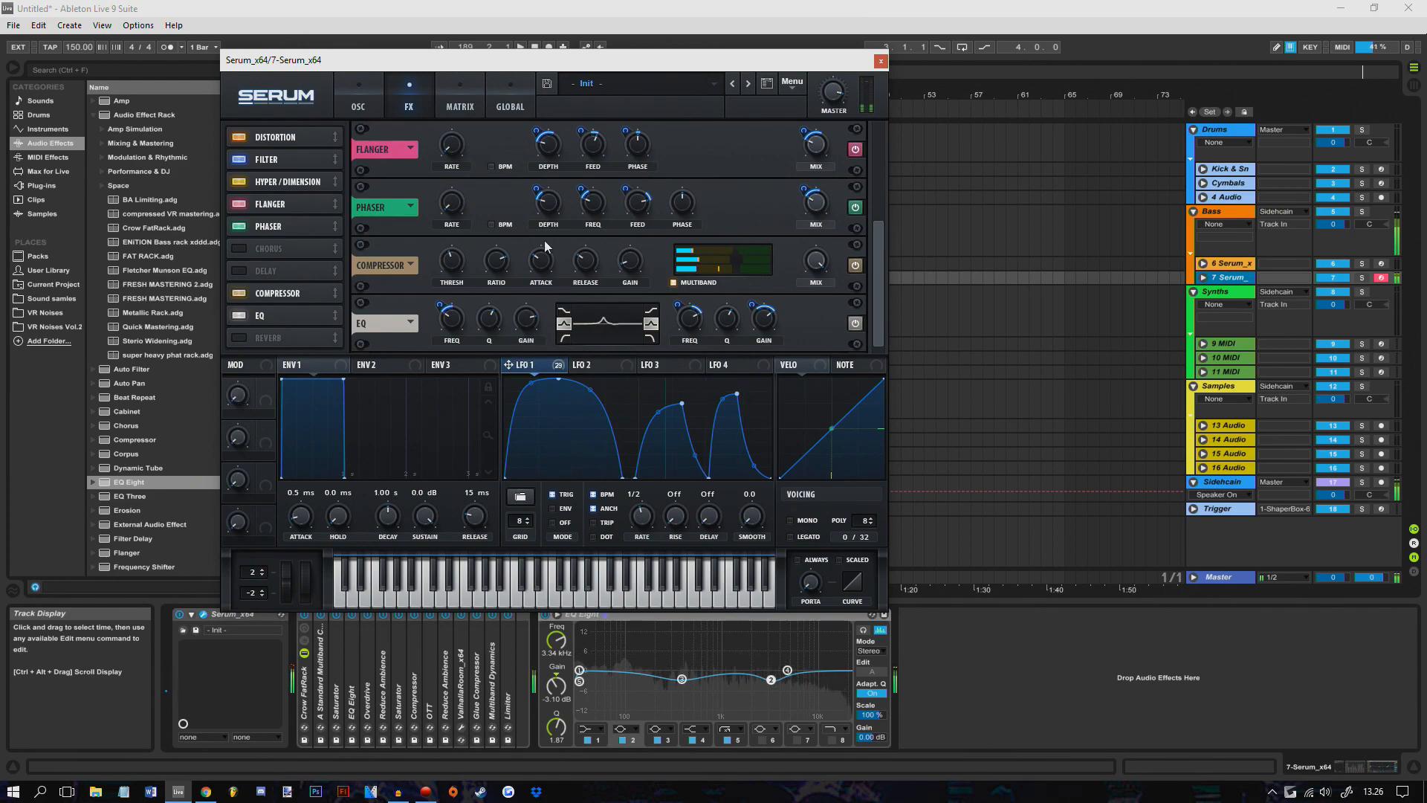
click(358, 100)
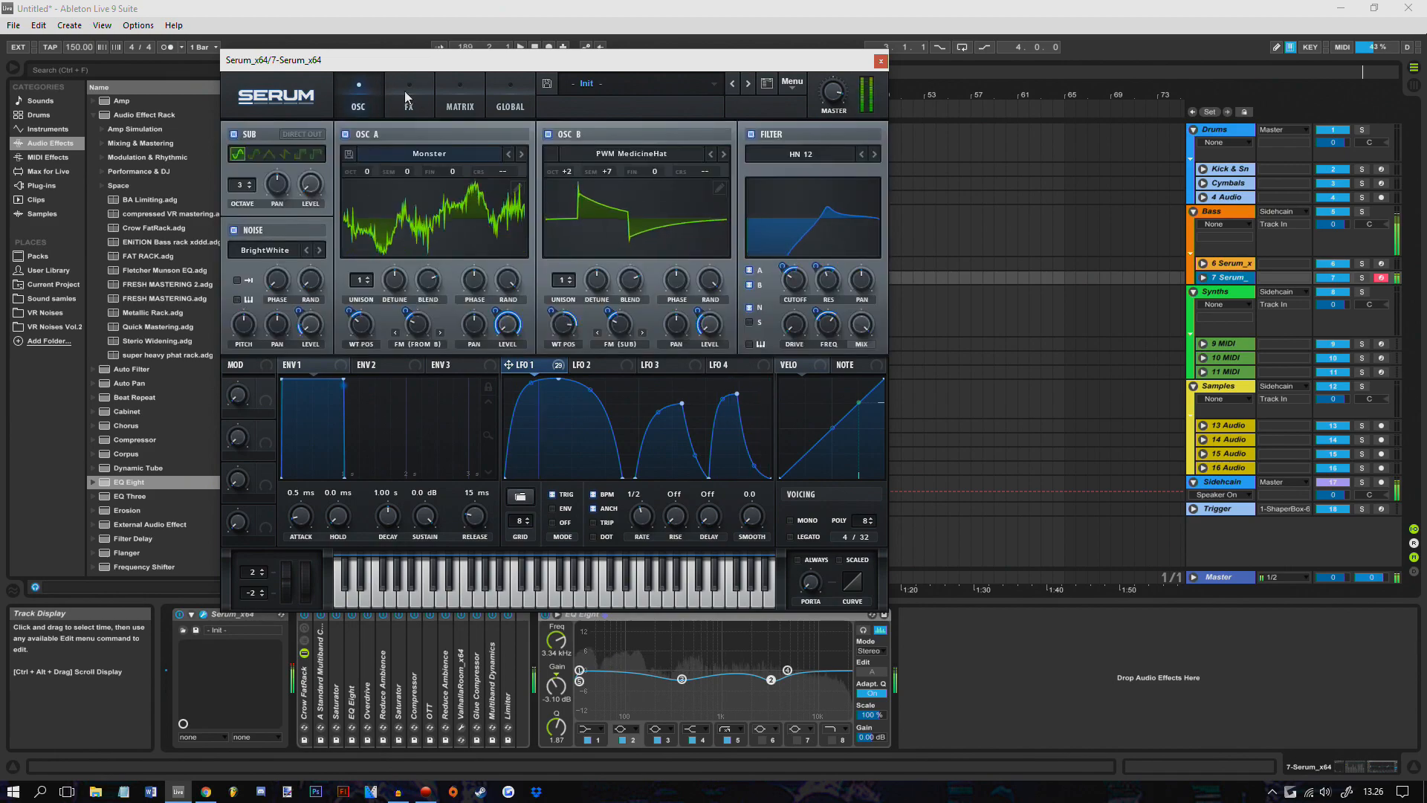